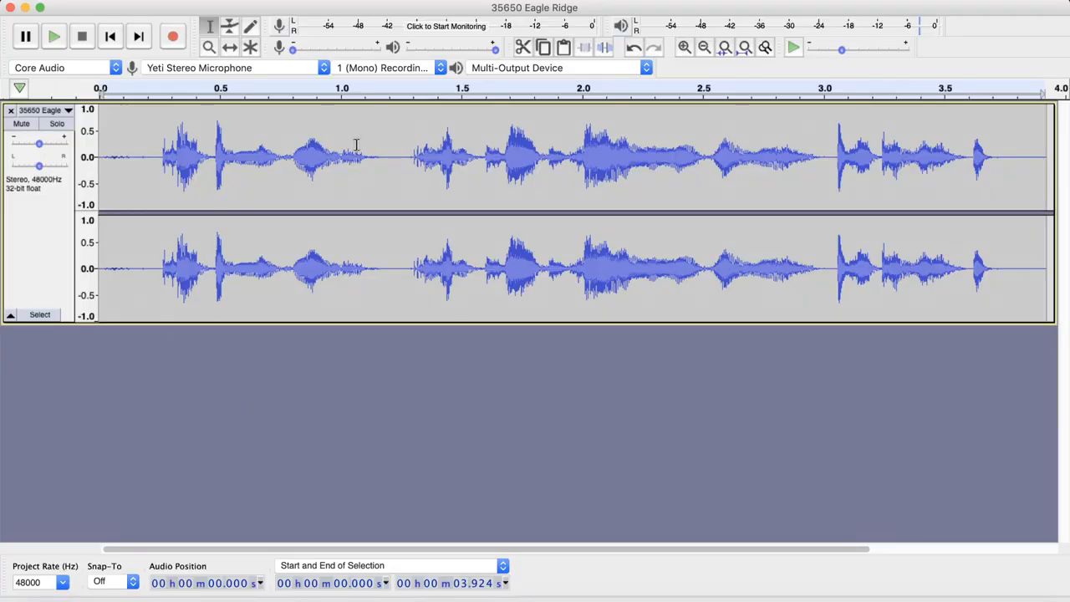
mouse_move(258, 171)
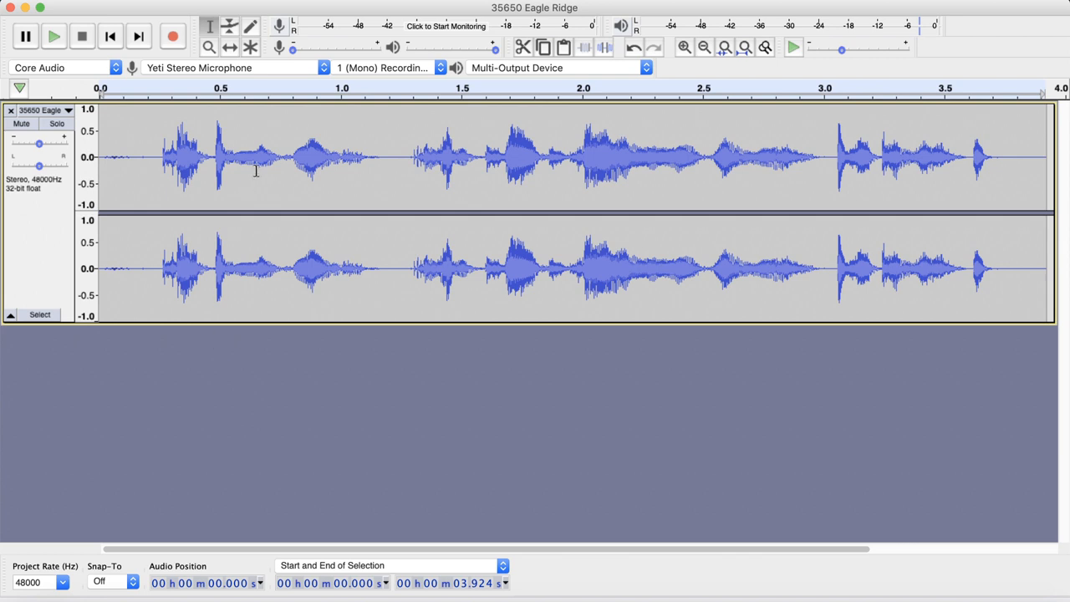
mouse_move(257, 349)
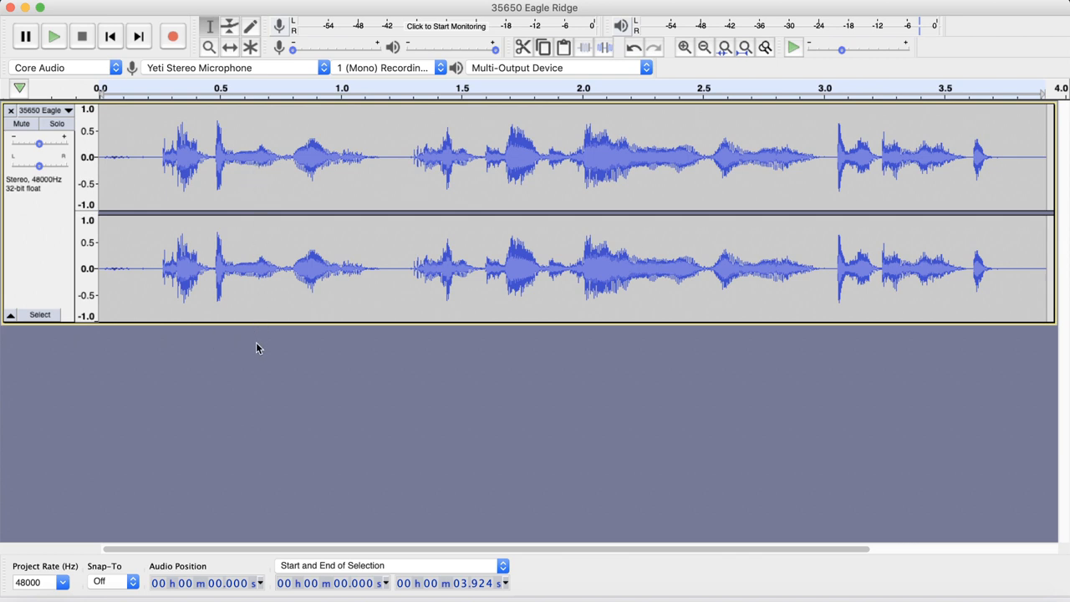
mouse_move(237, 179)
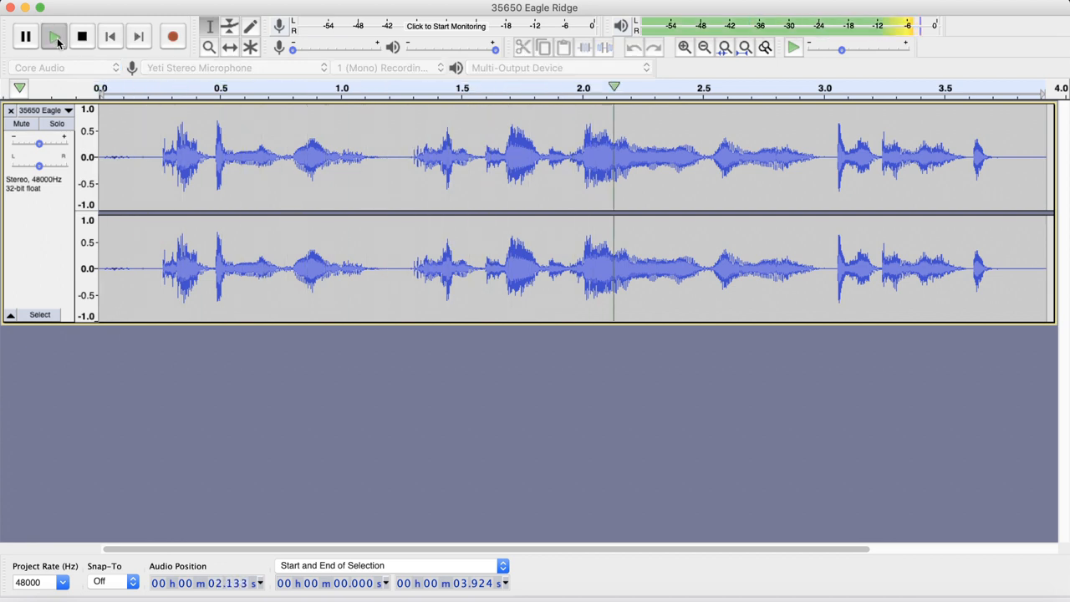
Stop playback and bring up the Filter Curve equalizer from the Effect menu, flat at 0 dB
left_click(82, 37)
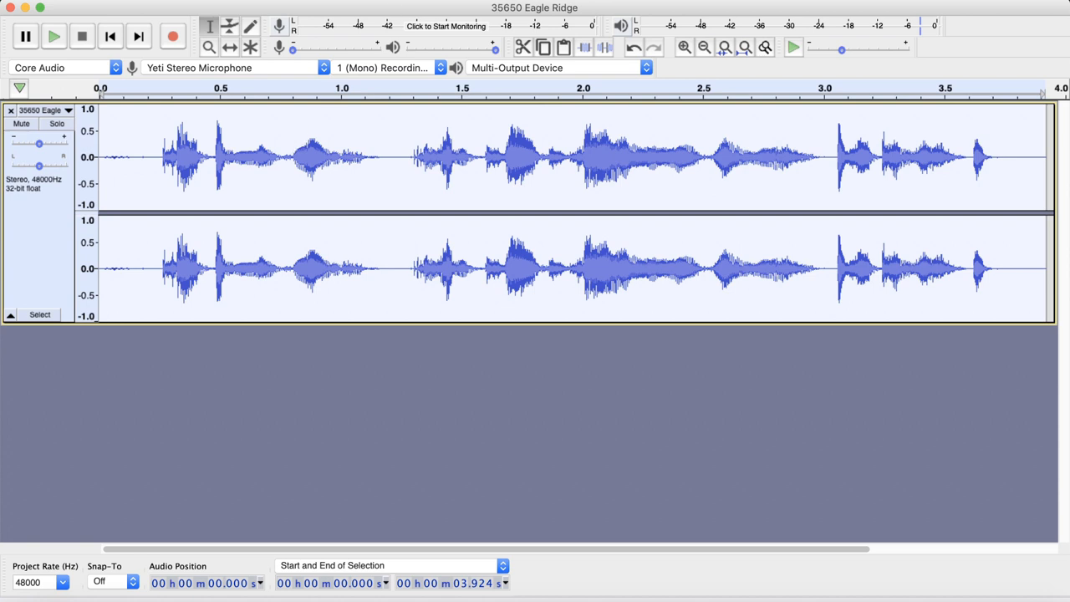
left_click(468, 0)
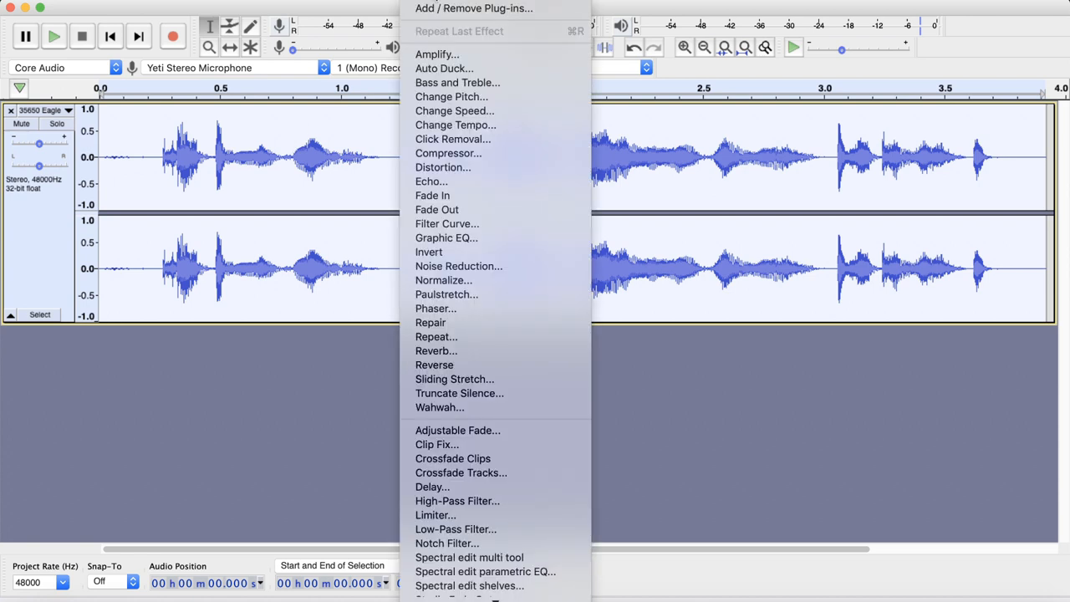
mouse_move(448, 224)
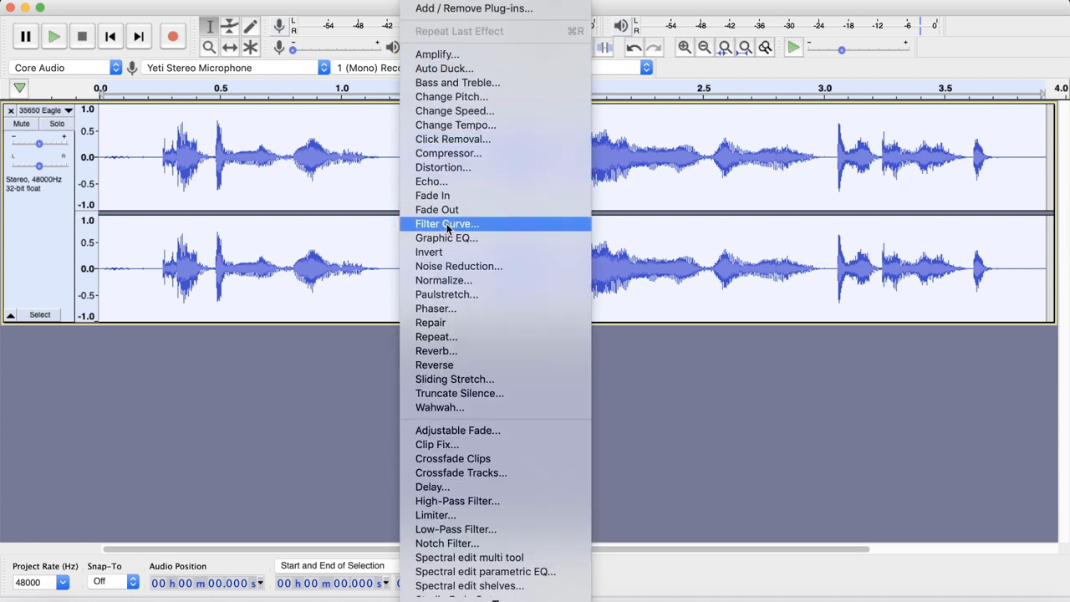
left_click(446, 224)
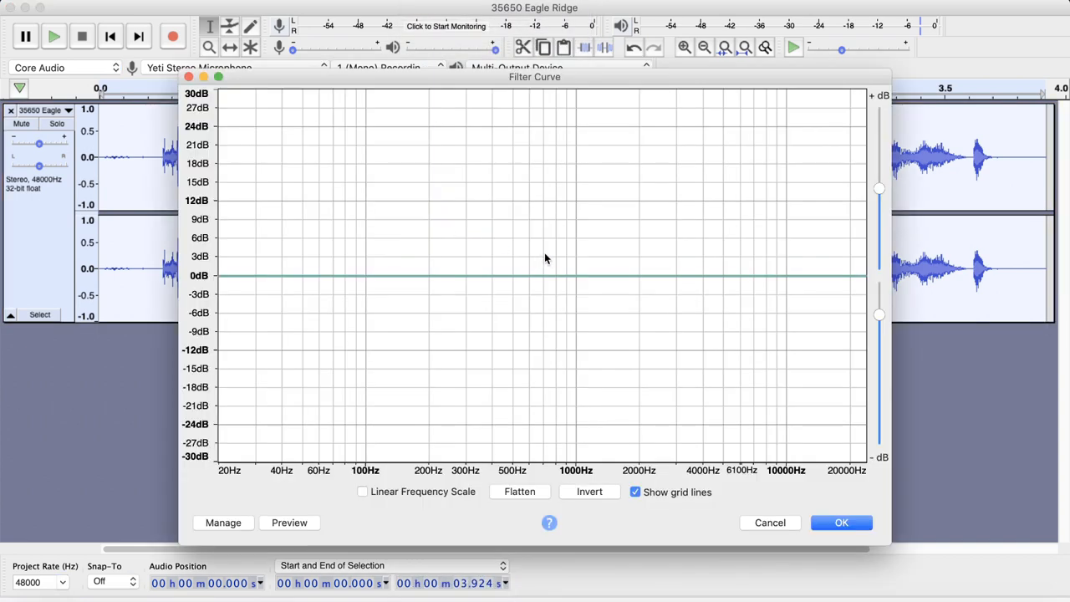
mouse_move(518, 326)
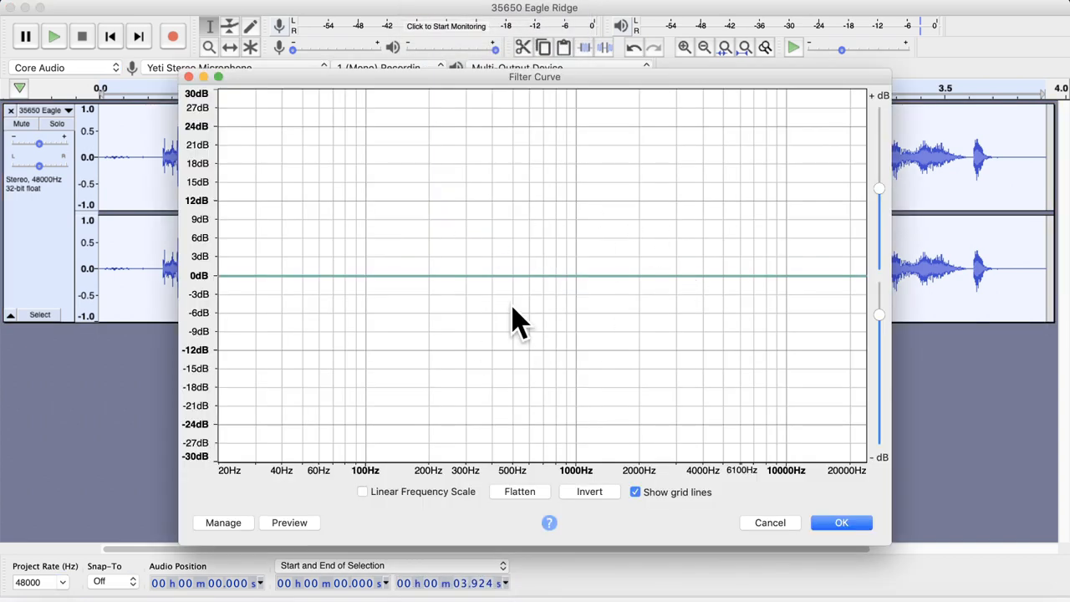
mouse_move(481, 285)
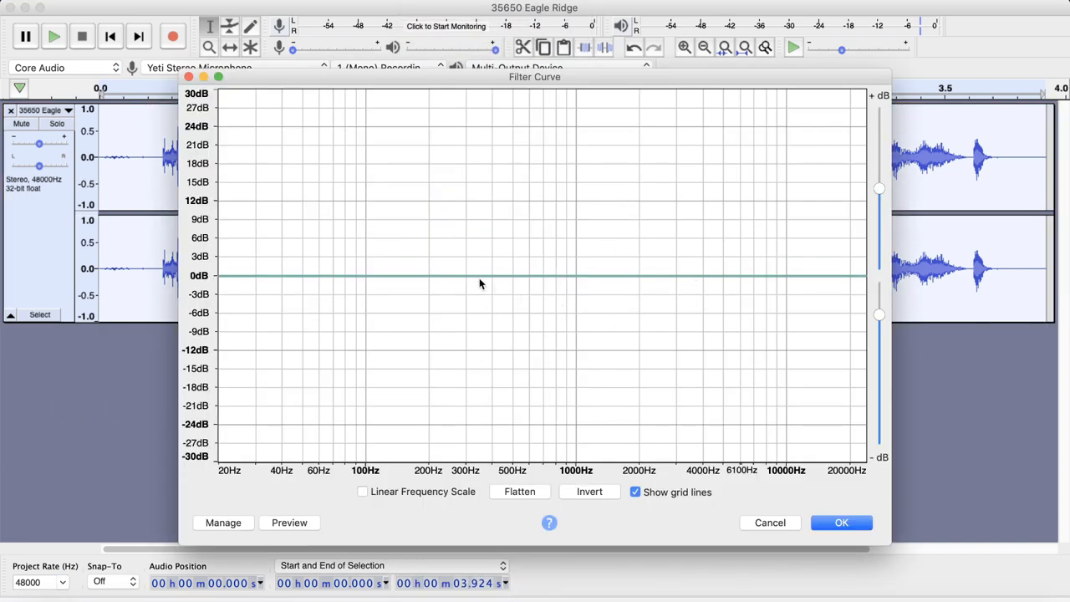
mouse_move(451, 283)
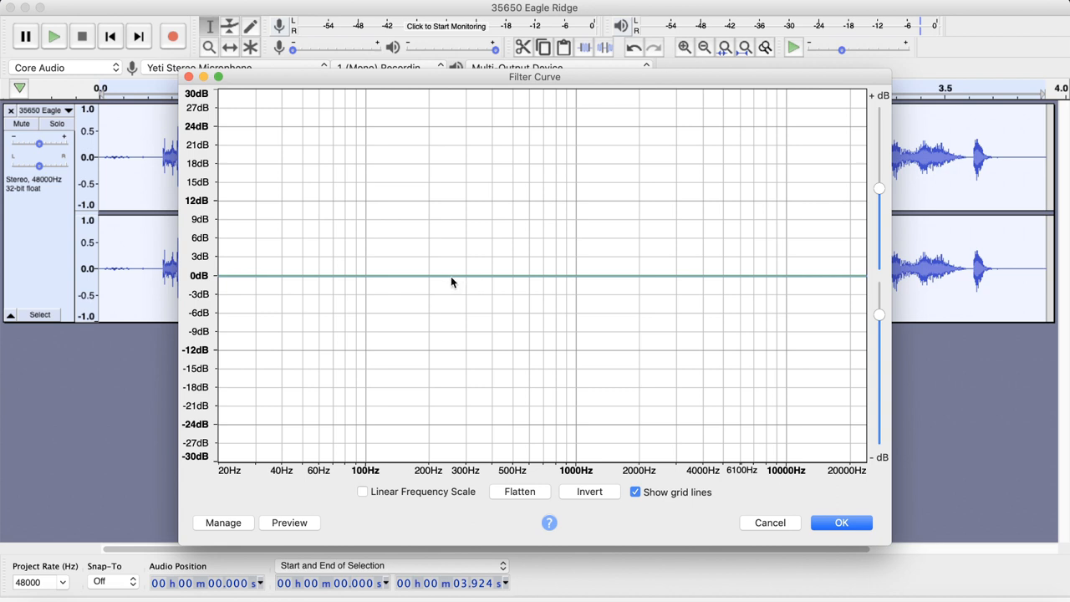
mouse_move(760, 286)
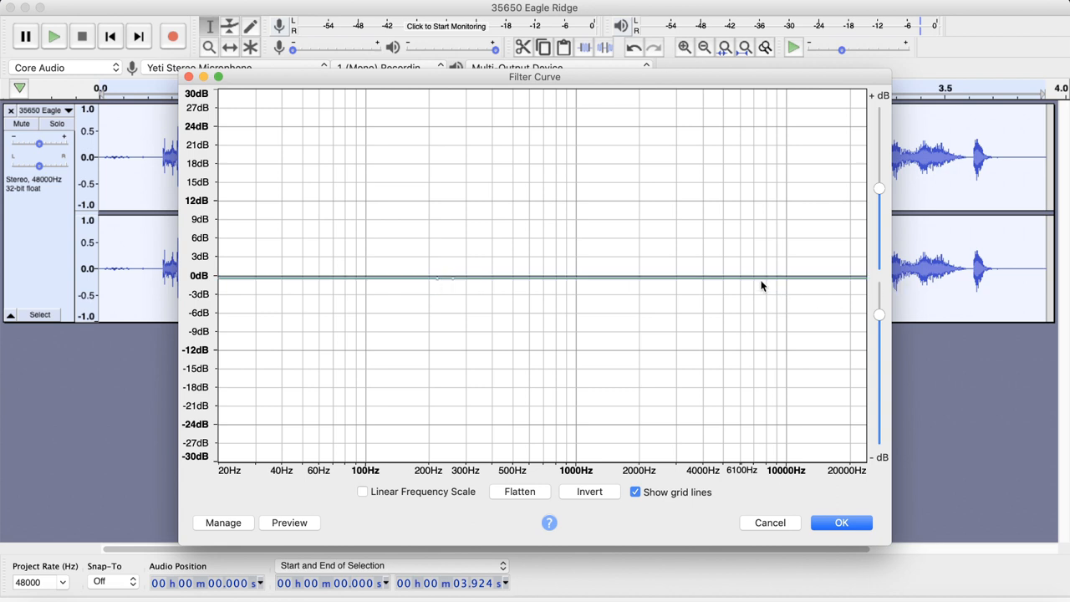
Drag the curve to -30 dB above about 6000 Hz and below about 200 Hz, forming a band-pass
left_click(716, 277)
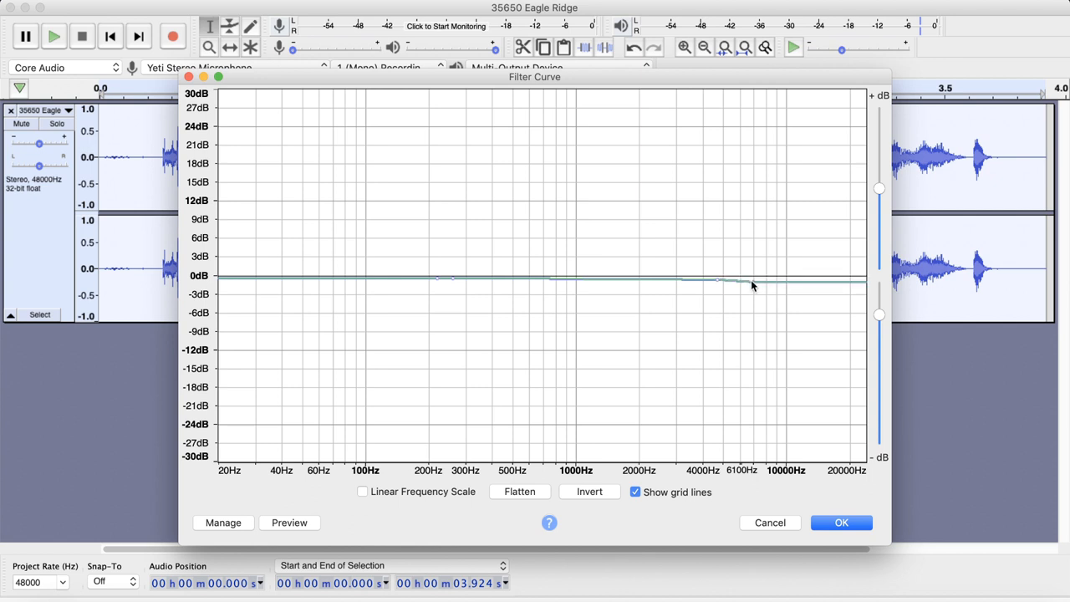
left_click_drag(752, 285, 750, 443)
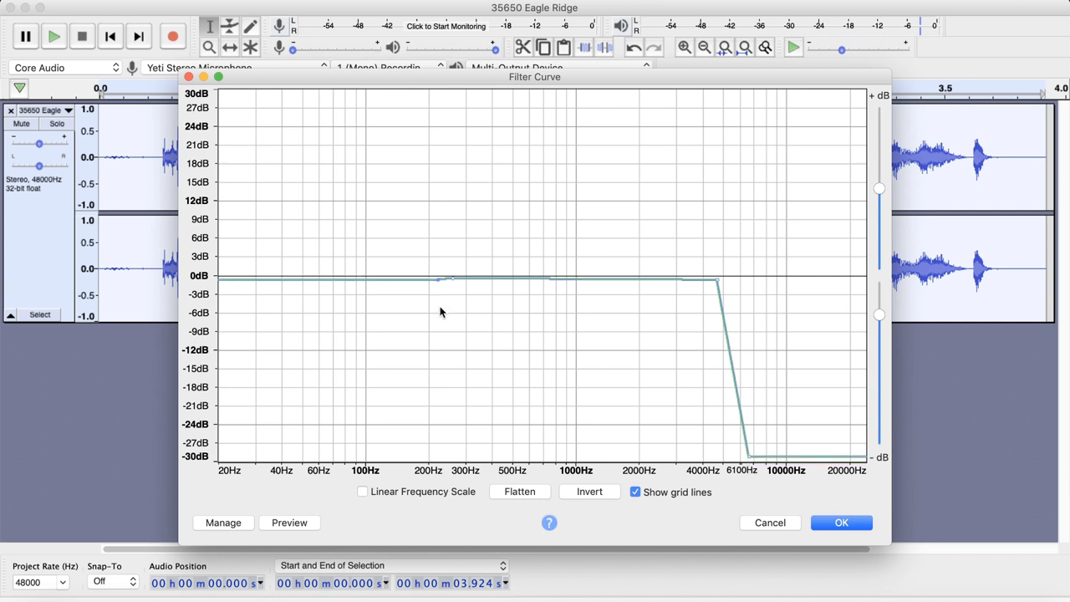
left_click_drag(438, 278, 428, 458)
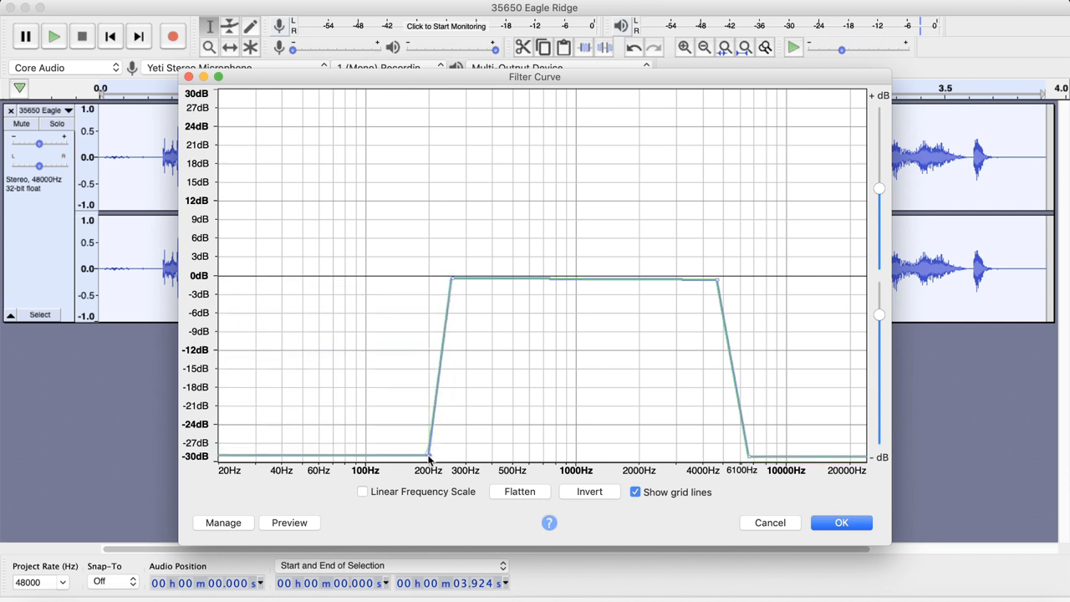
mouse_move(511, 331)
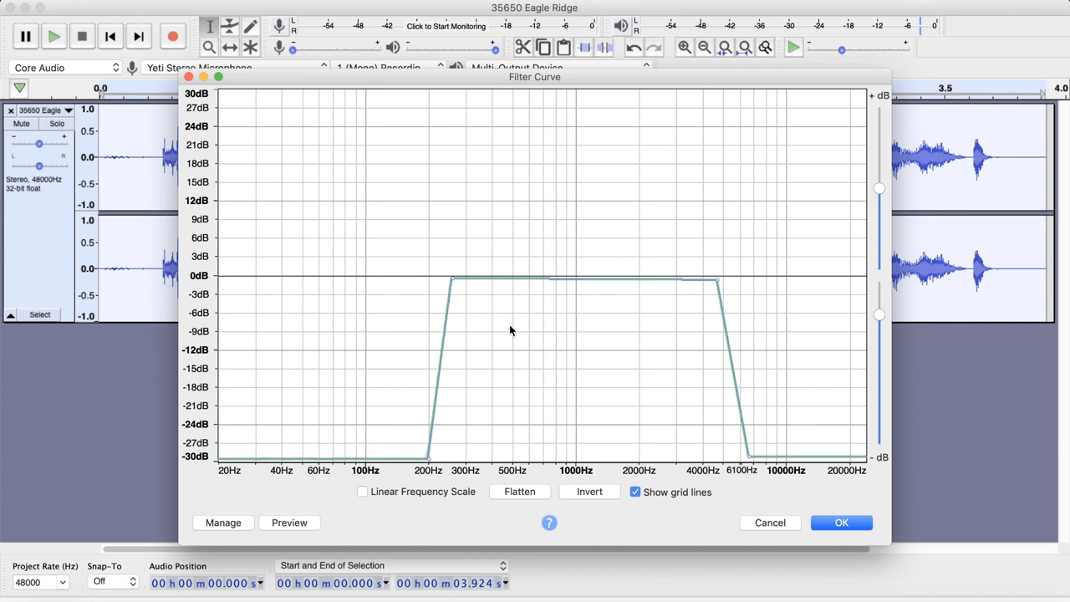
mouse_move(381, 335)
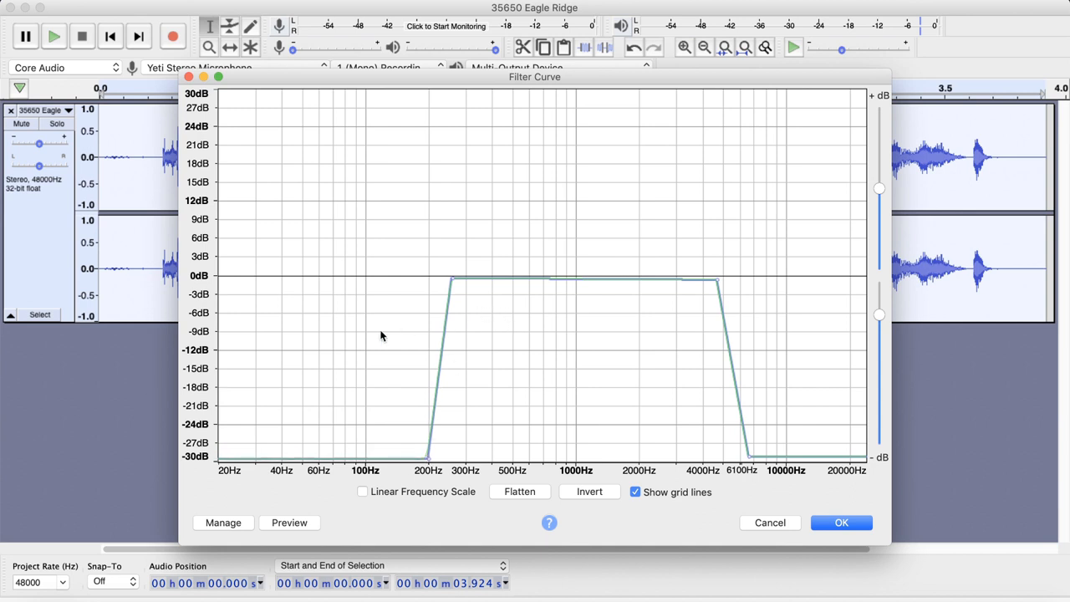
mouse_move(786, 310)
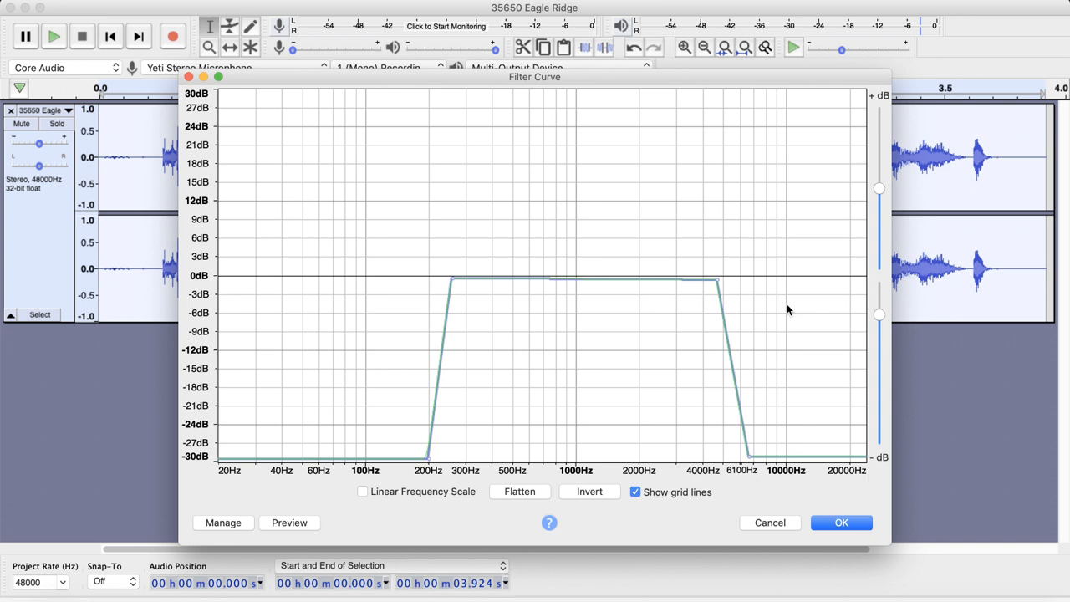
mouse_move(381, 324)
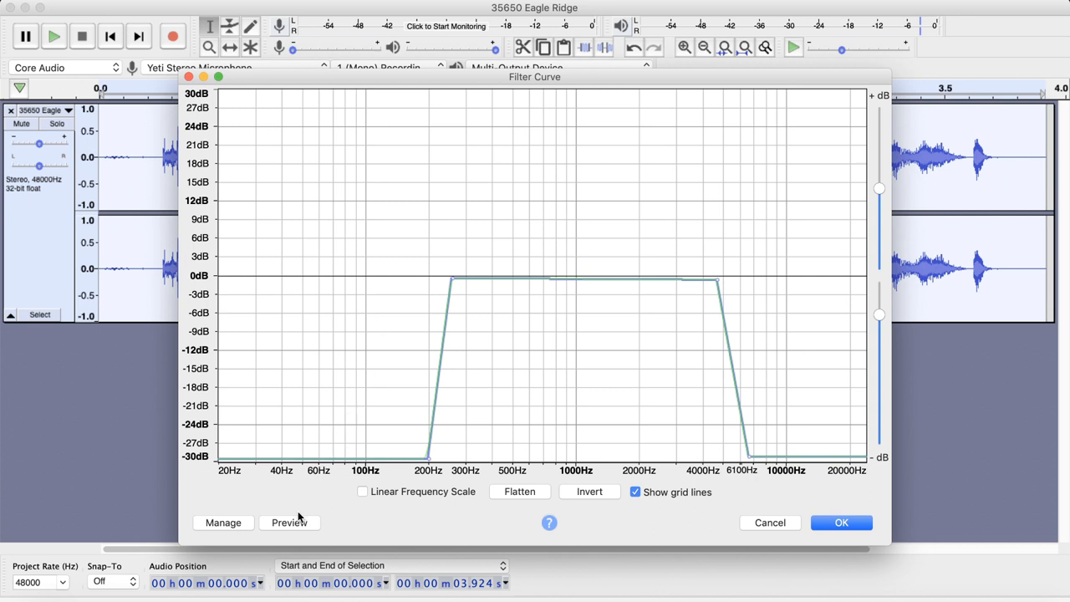
left_click(290, 522)
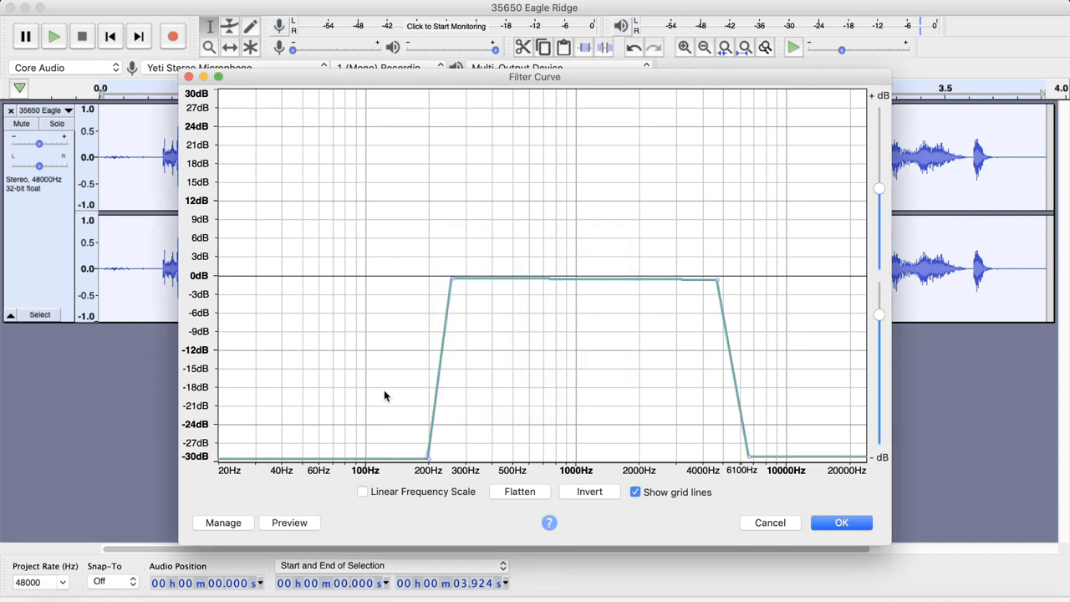
mouse_move(465, 334)
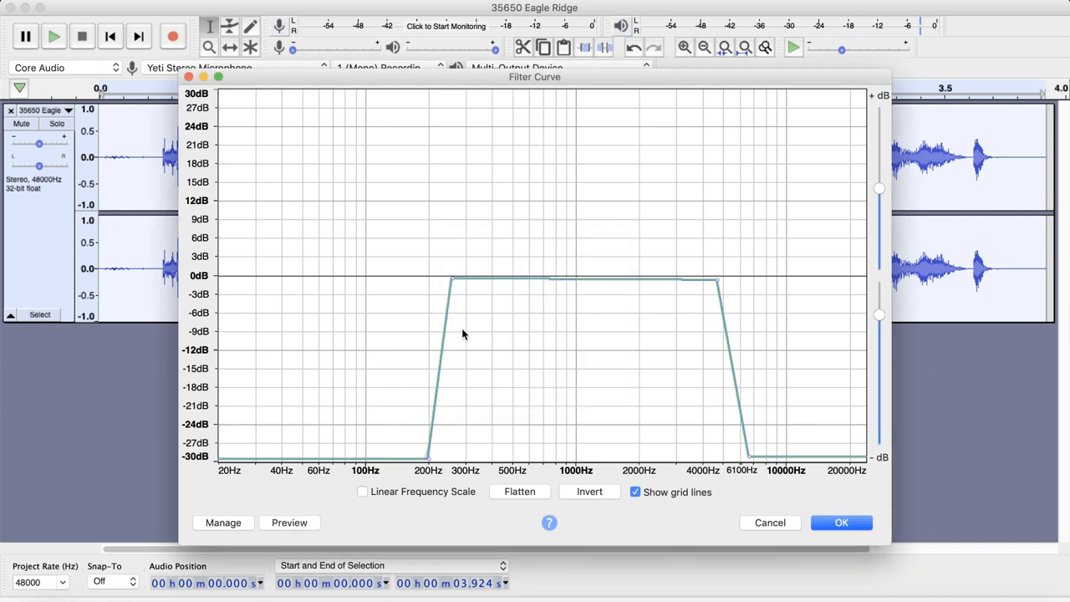
mouse_move(625, 282)
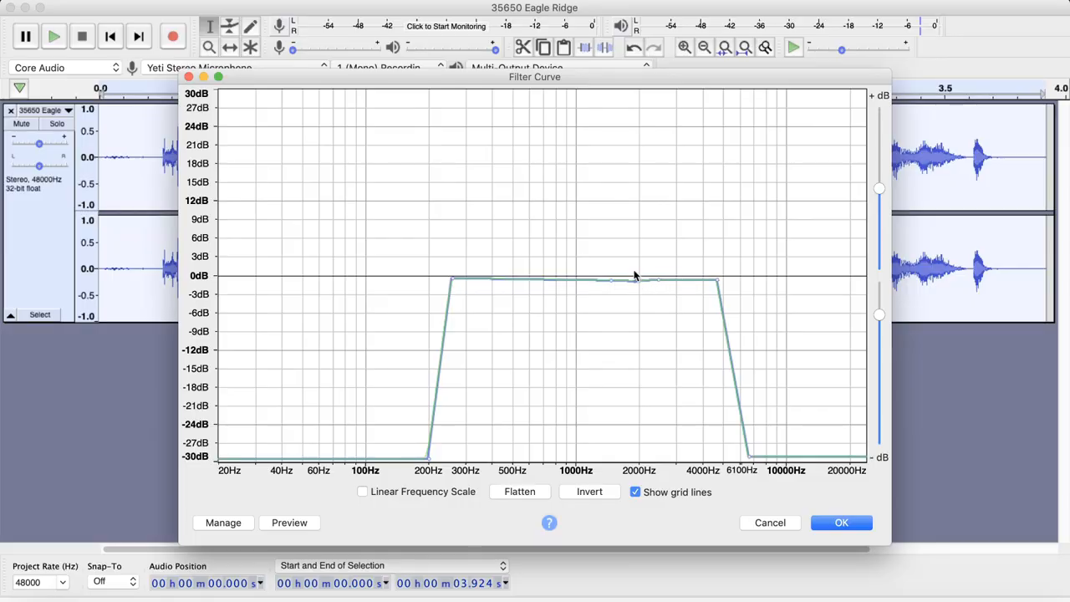
Raise a boost peak of about +12 dB around 2000 Hz on the filter curve
left_click_drag(632, 278, 632, 199)
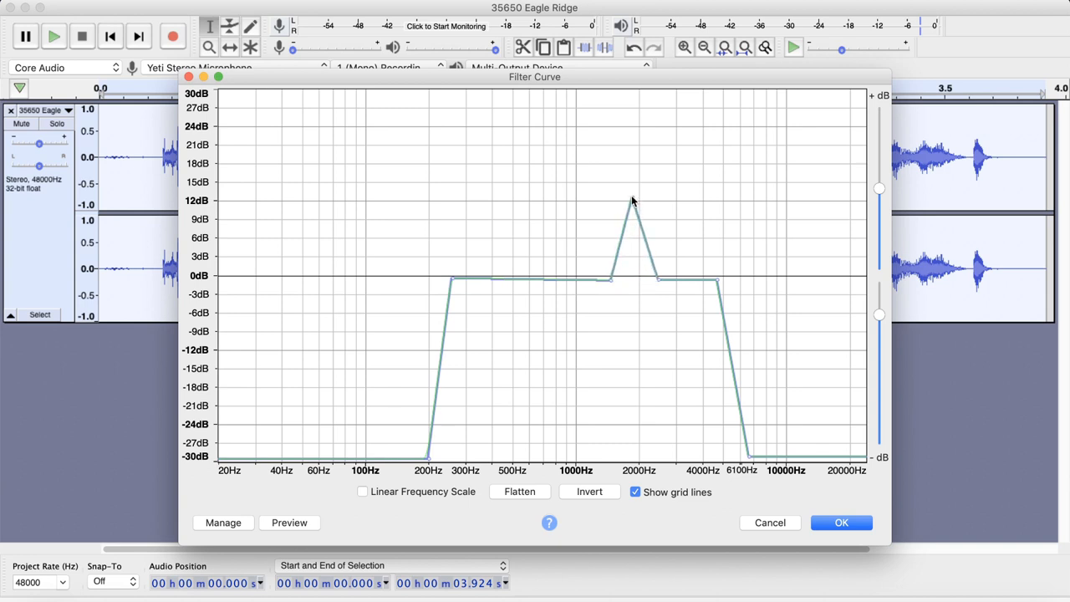
mouse_move(304, 535)
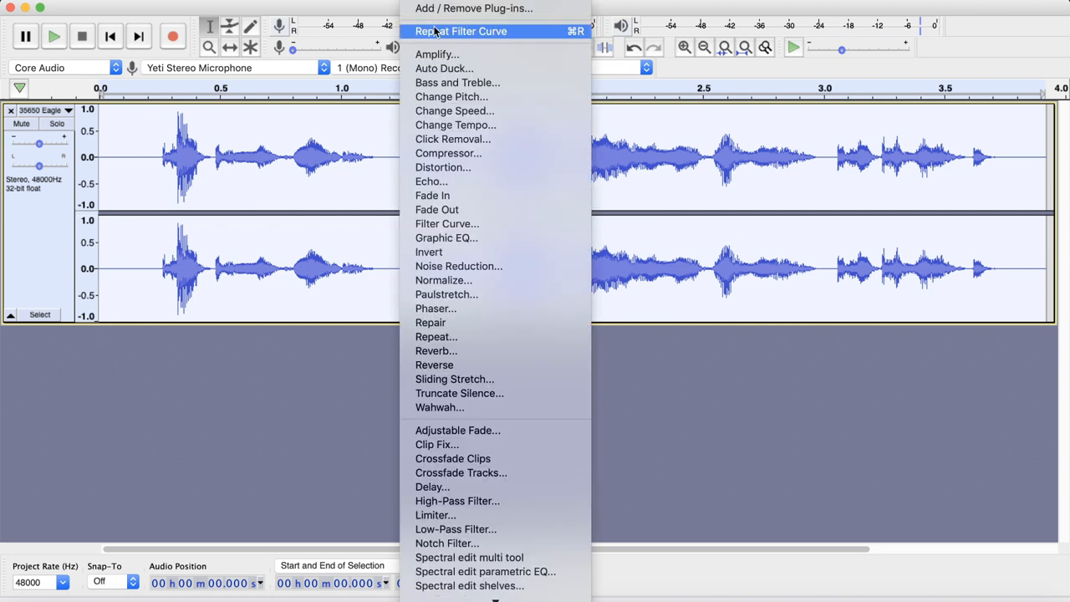
mouse_move(442, 167)
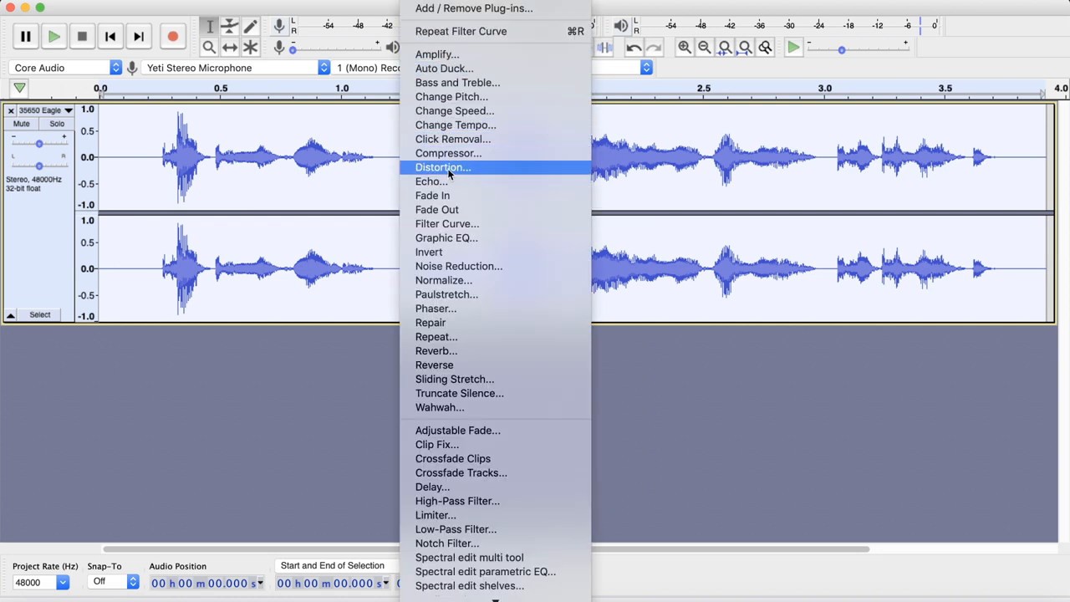
Bring up the Distortion effect with Soft Clipping kept as the distortion type
left_click(441, 167)
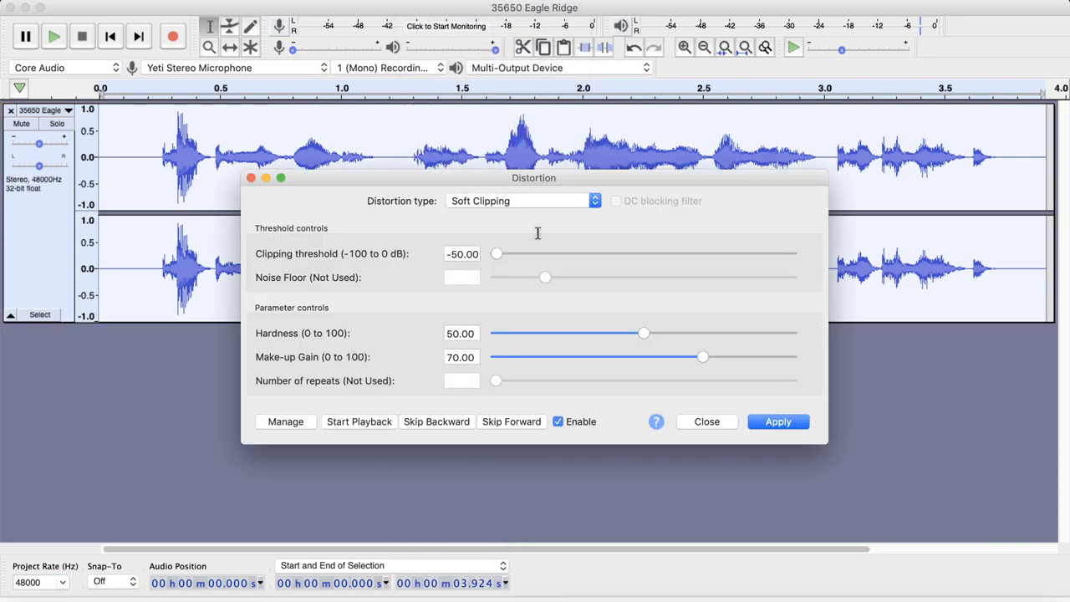
mouse_move(515, 228)
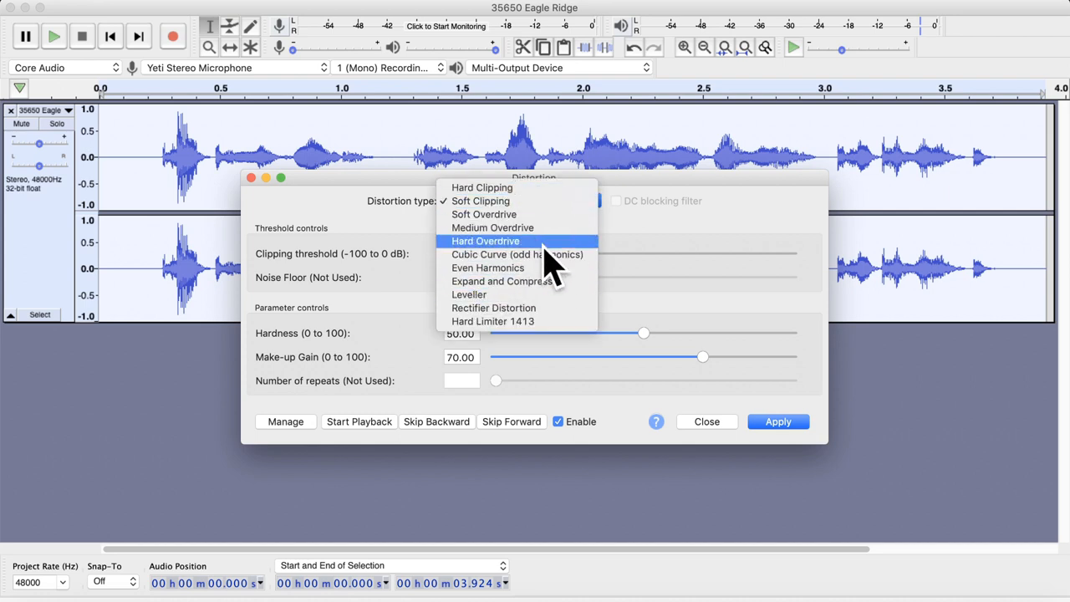
left_click(479, 200)
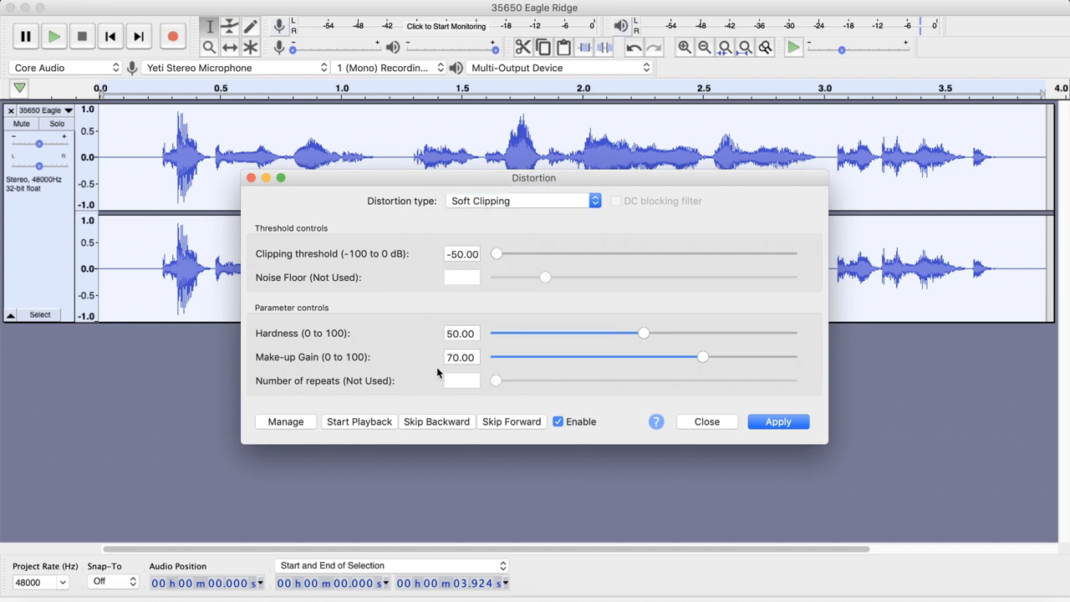
Load the Walkie-talkie factory preset (hardness 60, make-up gain 80) and apply it to the voice clip
left_click(284, 421)
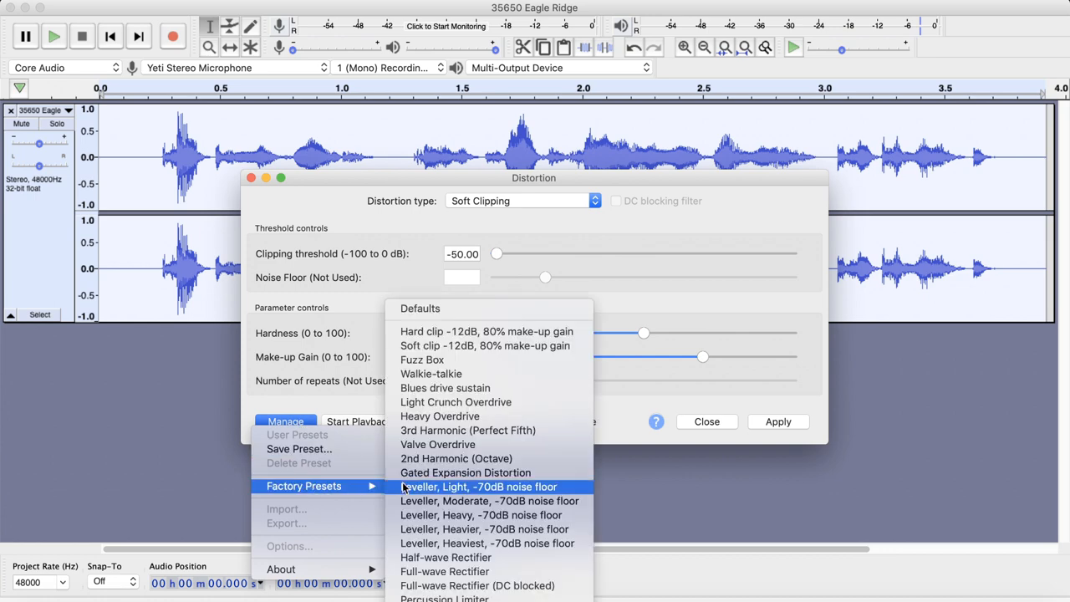
mouse_move(431, 375)
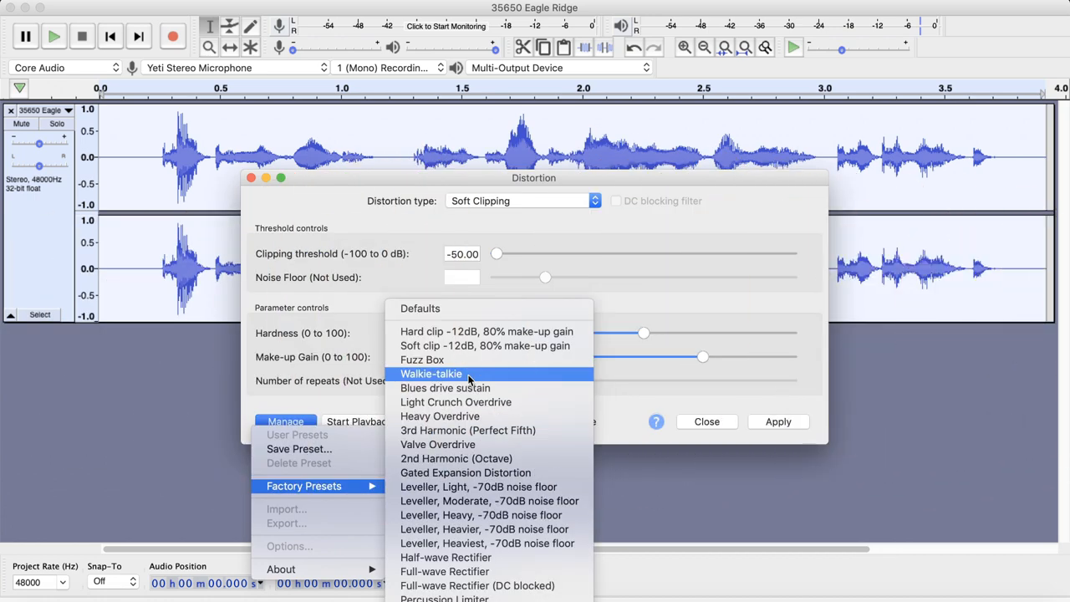
left_click(431, 374)
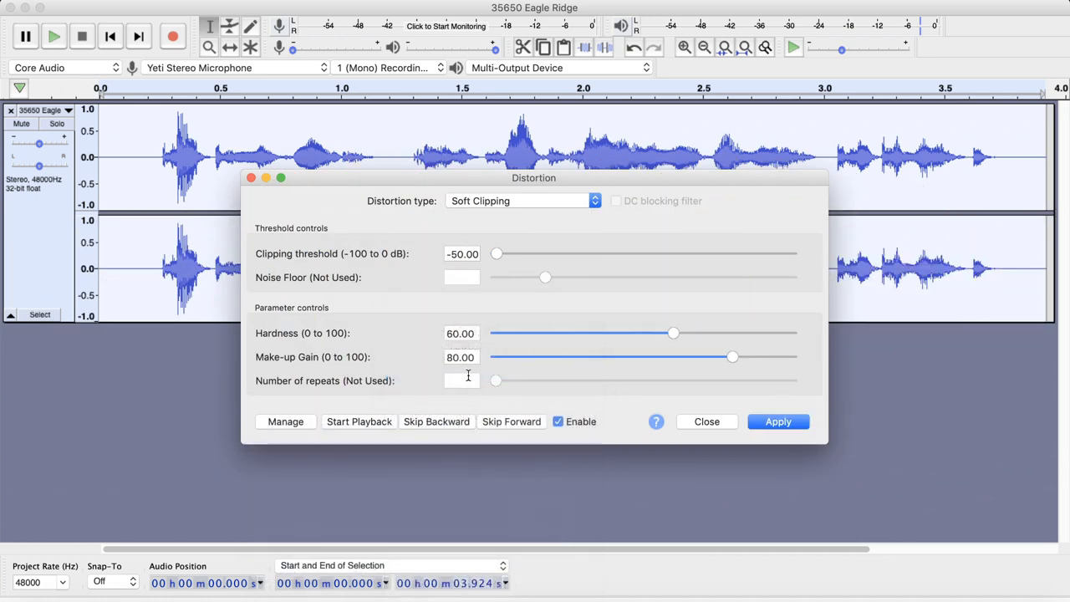
left_click(777, 421)
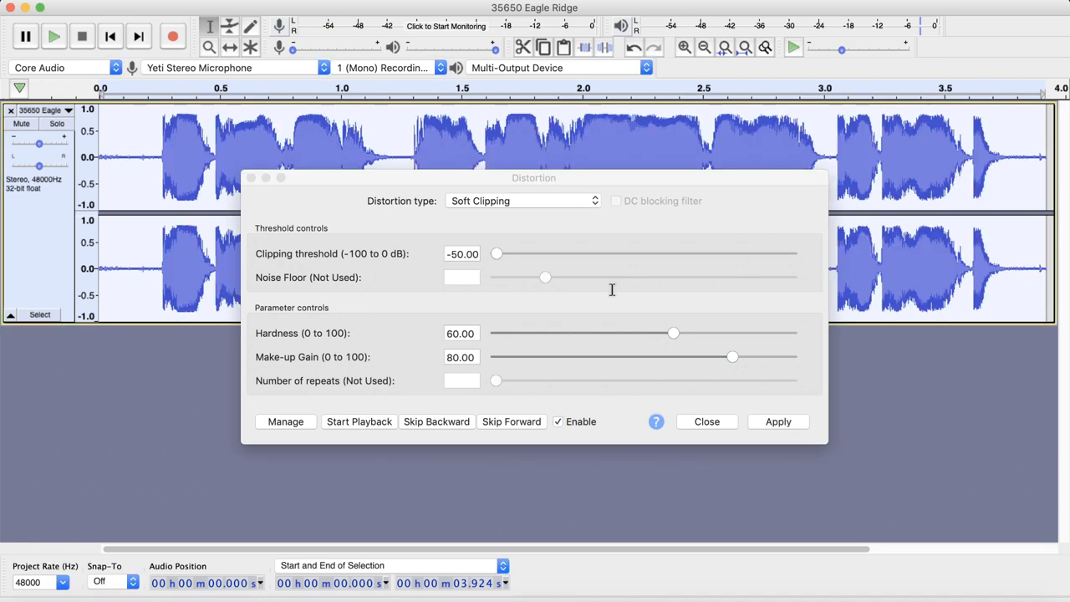
Dismiss the Distortion settings and play back the heavily clipped voice clip, then stop
left_click(777, 422)
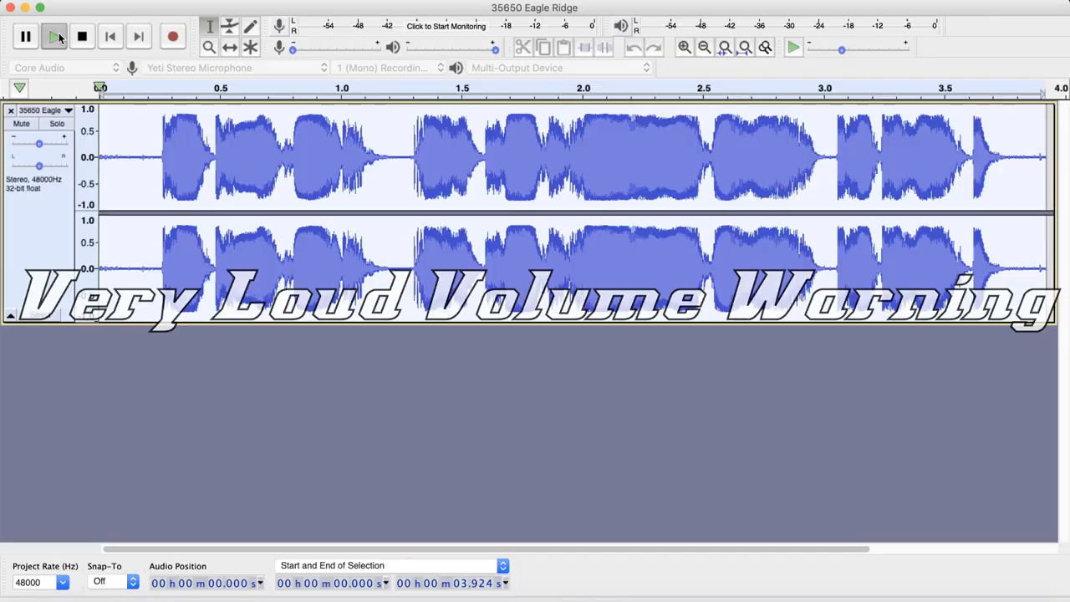
left_click(53, 37)
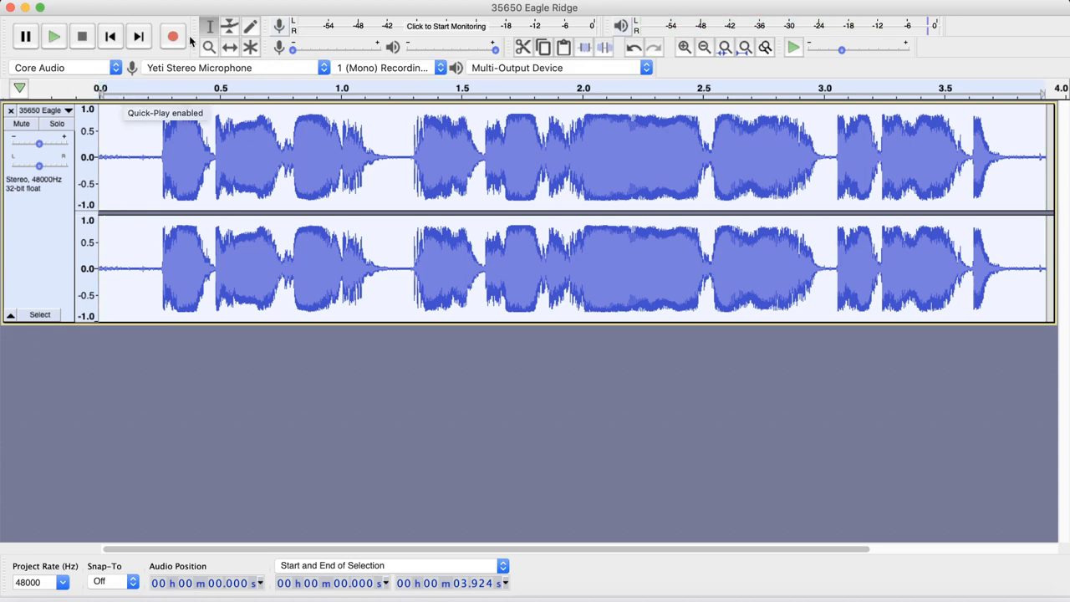
mouse_move(209, 27)
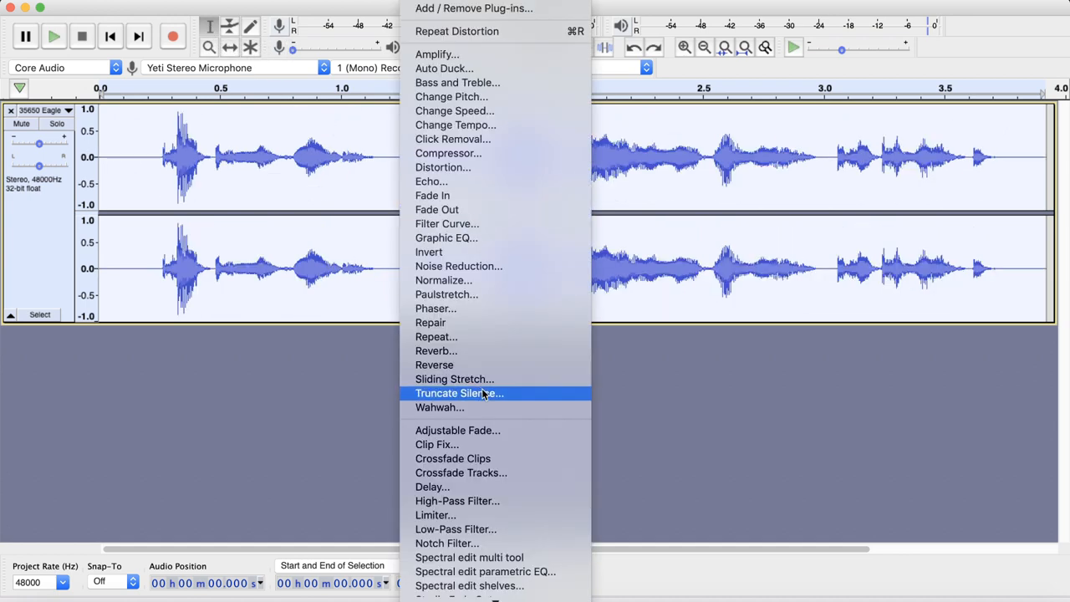
mouse_move(482, 323)
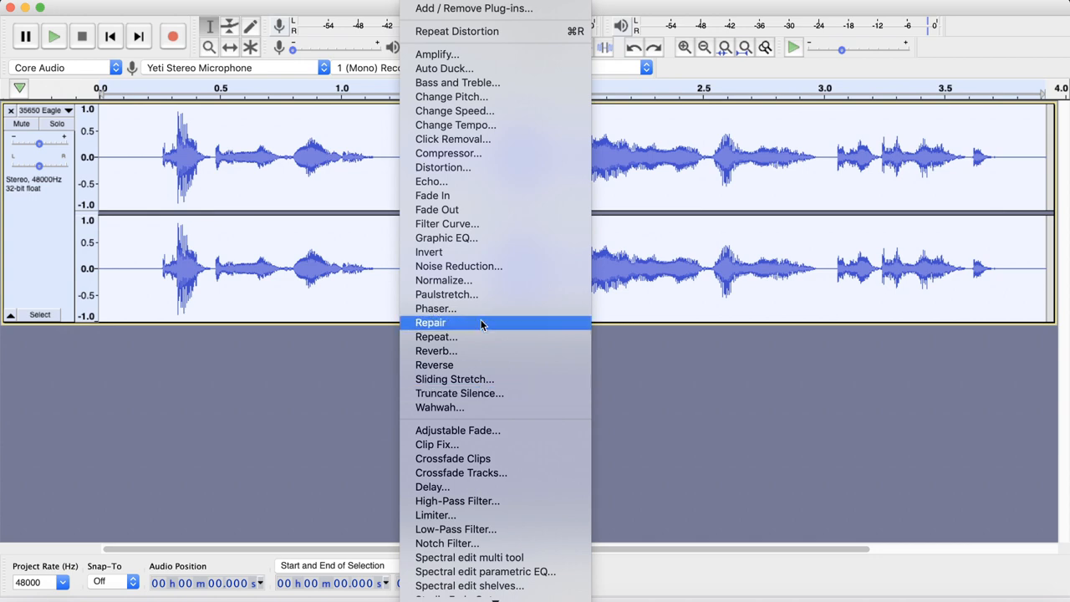
mouse_move(478, 167)
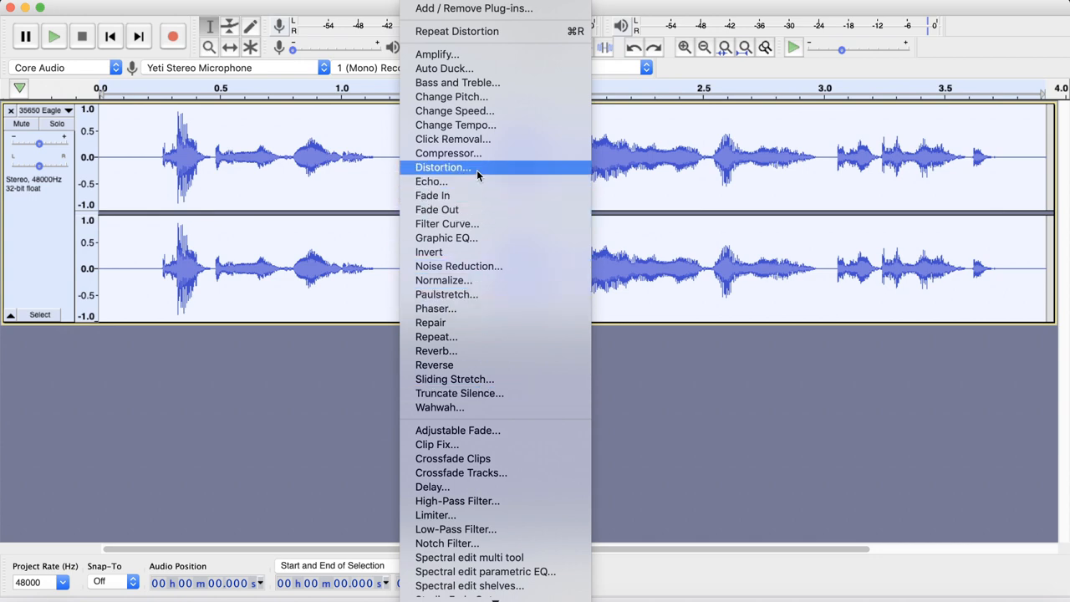
Reapply Soft Clipping distortion with hardness lowered to 50 and make-up gain 70
left_click(443, 167)
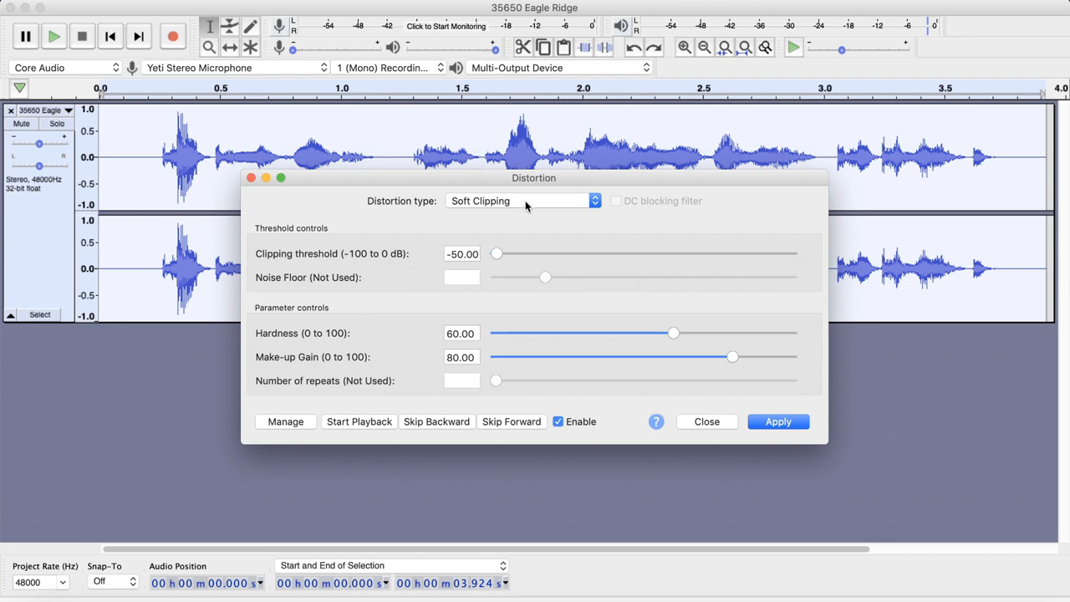
left_click(522, 201)
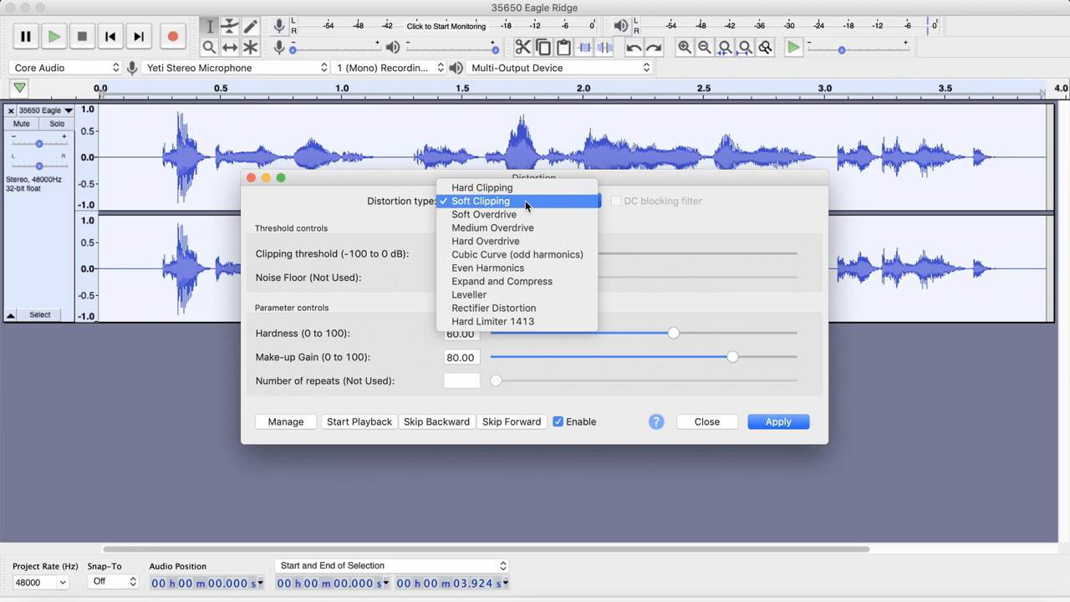
mouse_move(485, 241)
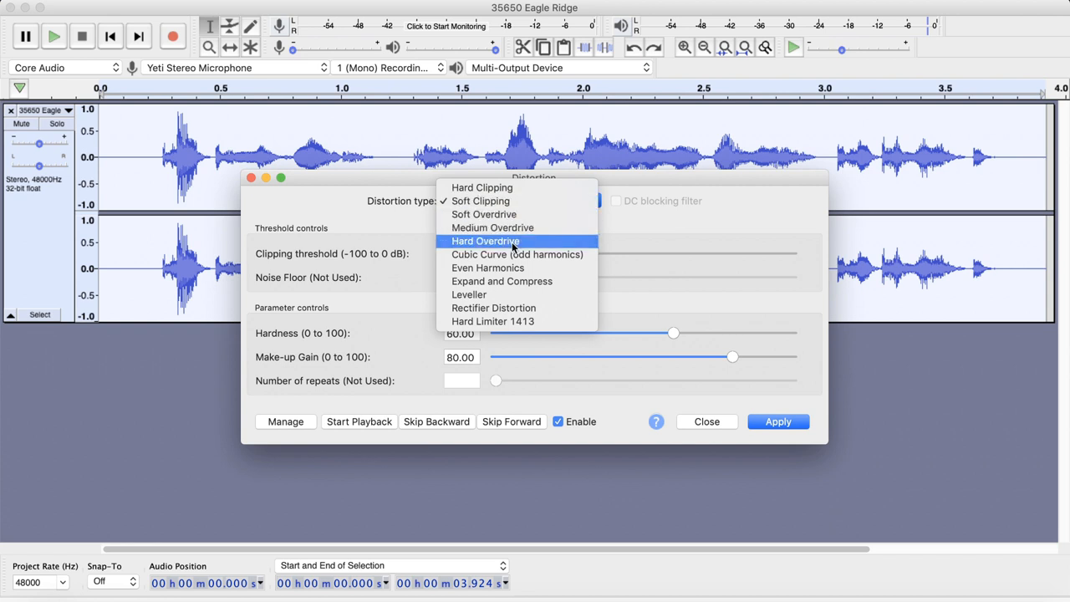
mouse_move(482, 201)
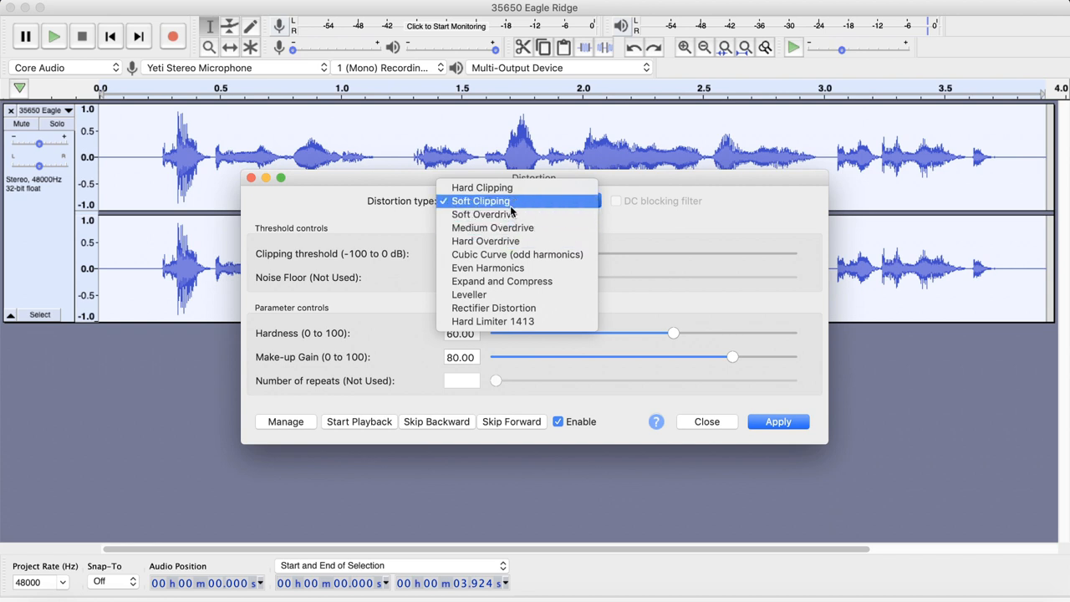
left_click(480, 201)
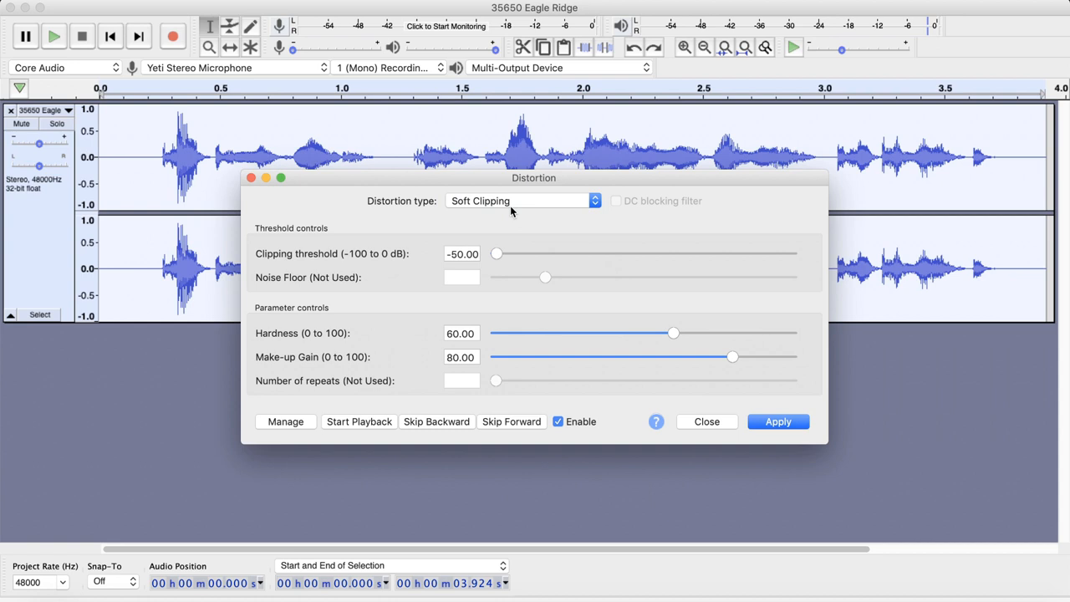
mouse_move(381, 279)
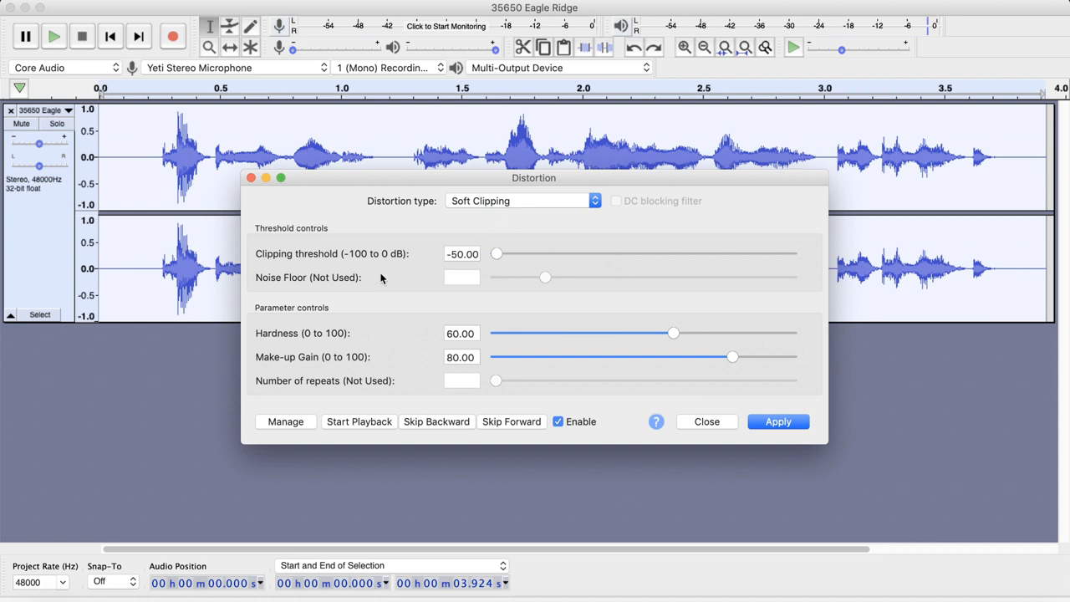
mouse_move(495, 261)
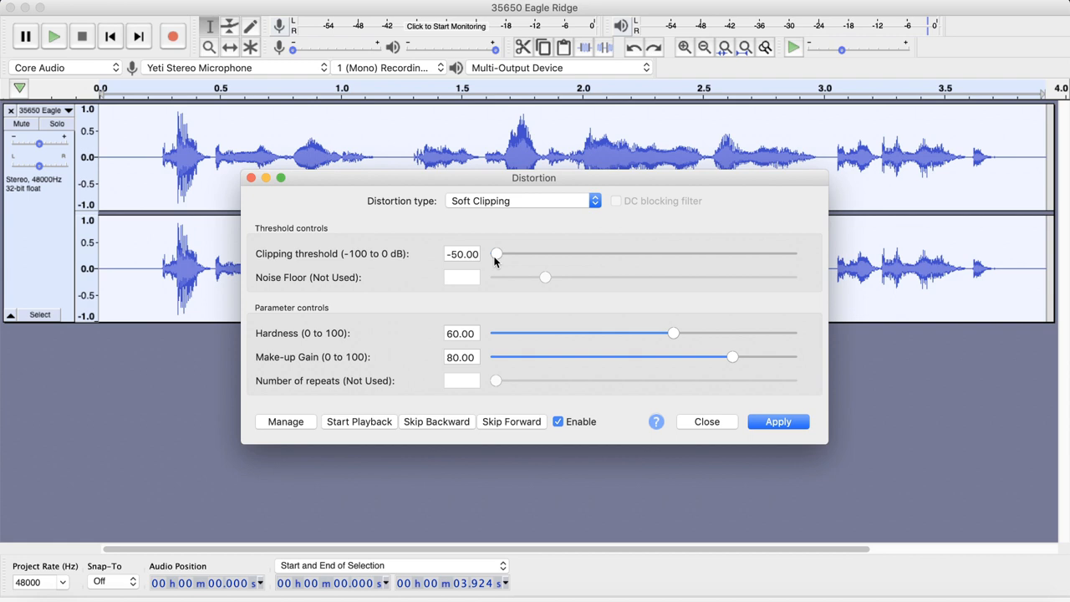
mouse_move(560, 351)
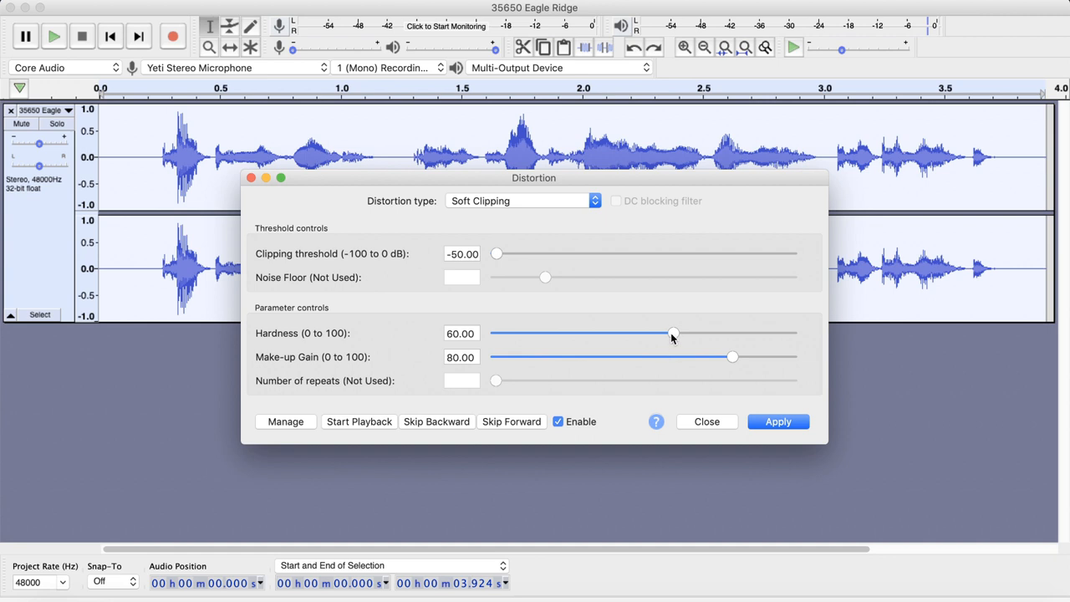
left_click_drag(672, 334, 651, 335)
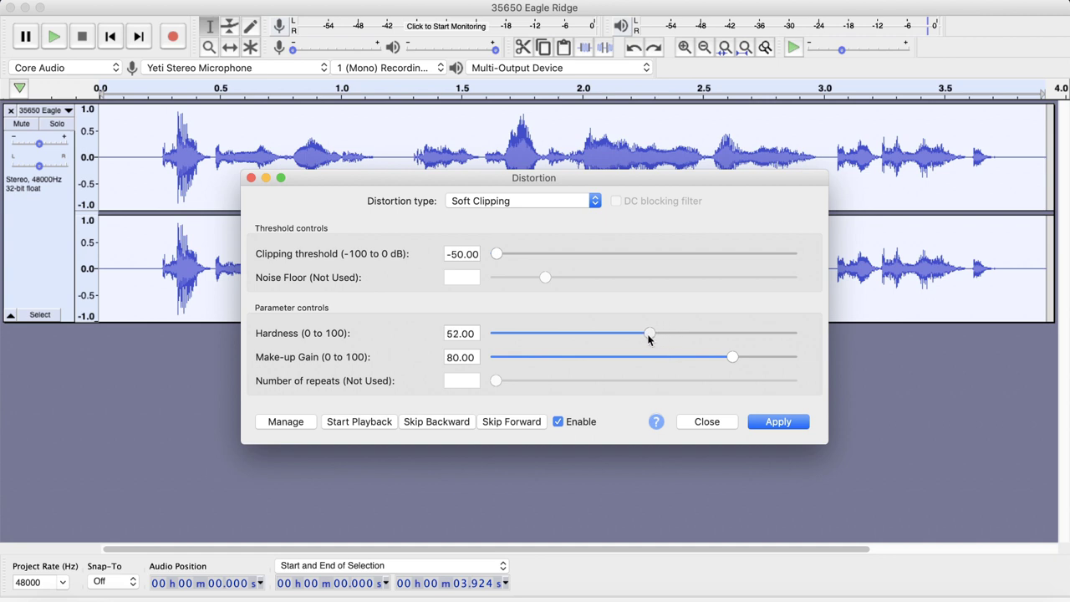
left_click_drag(650, 333, 644, 332)
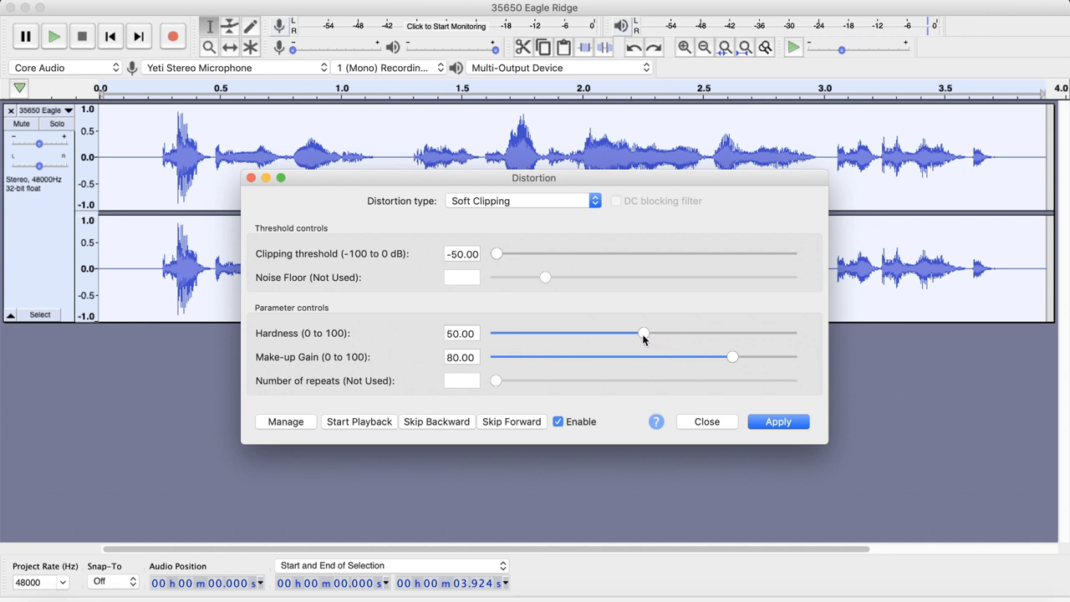
mouse_move(615, 365)
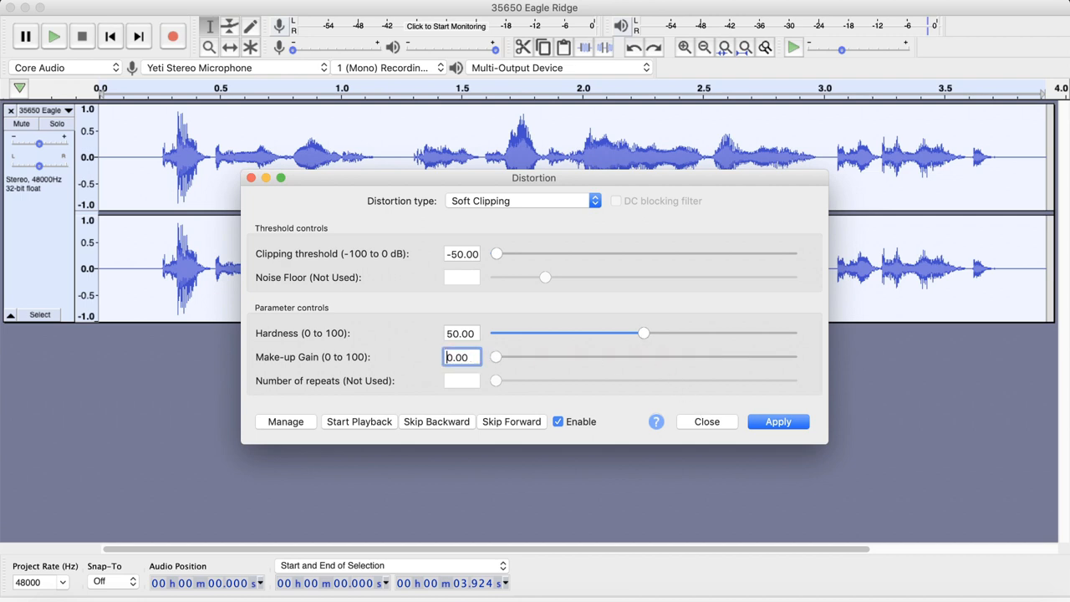
left_click(777, 421)
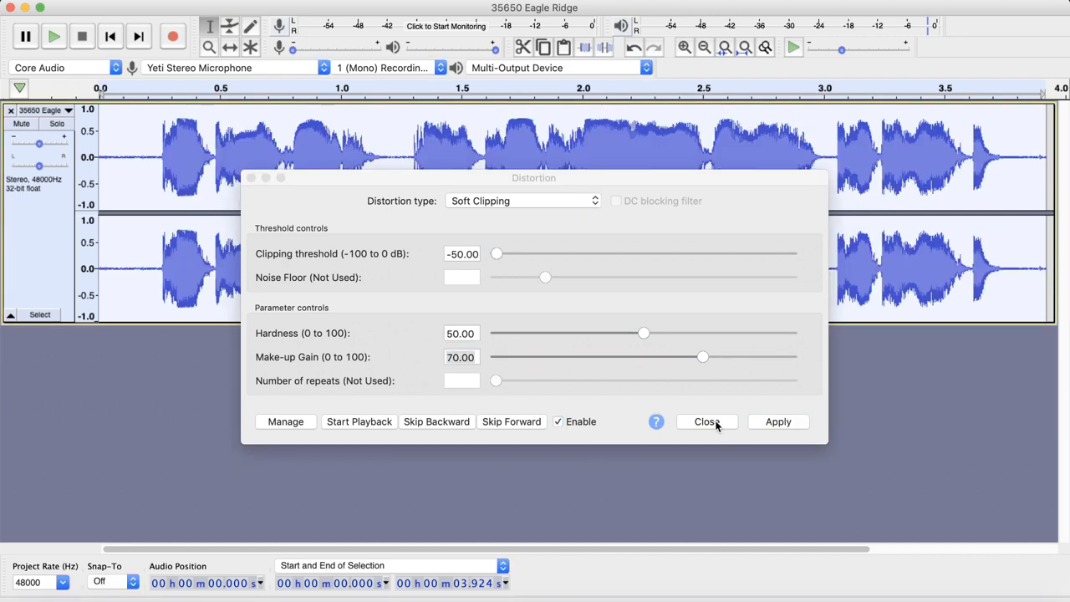
Dismiss the Distortion settings and preview the re-distorted voice clip, then stop
left_click(705, 421)
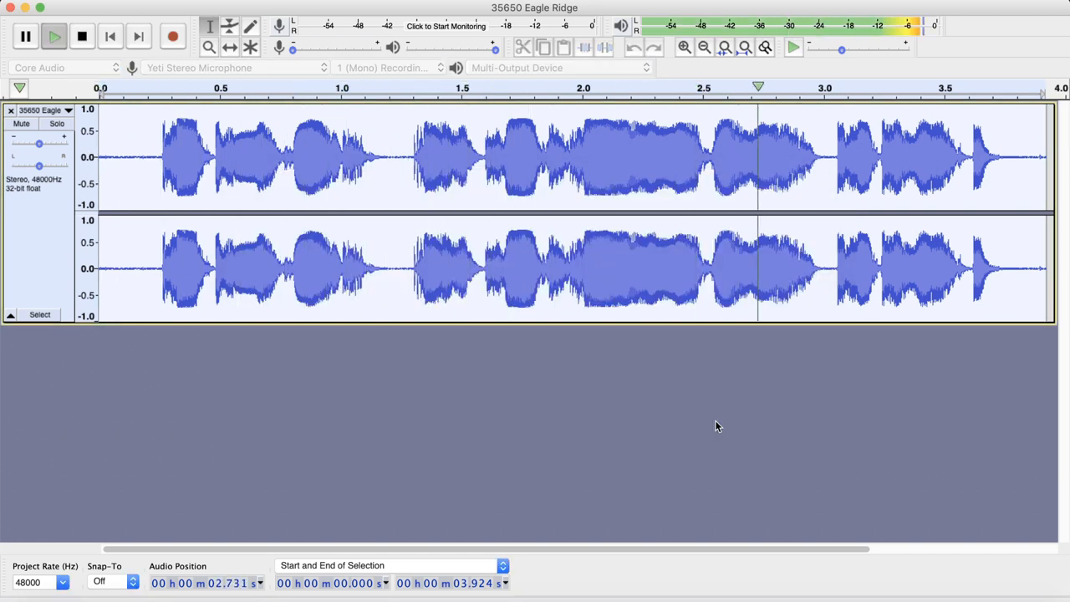
left_click(82, 37)
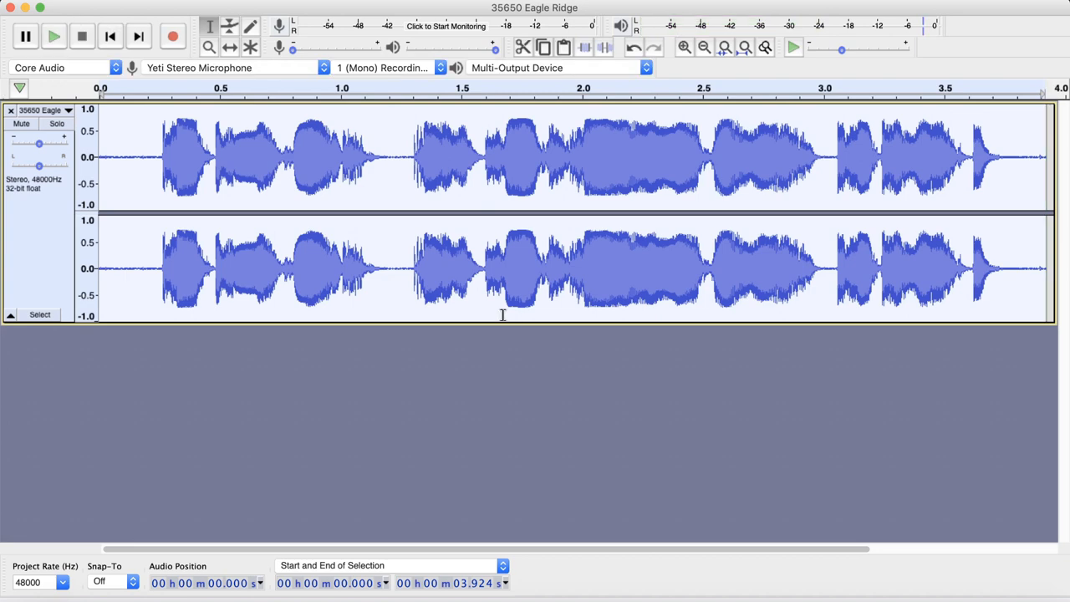
mouse_move(460, 251)
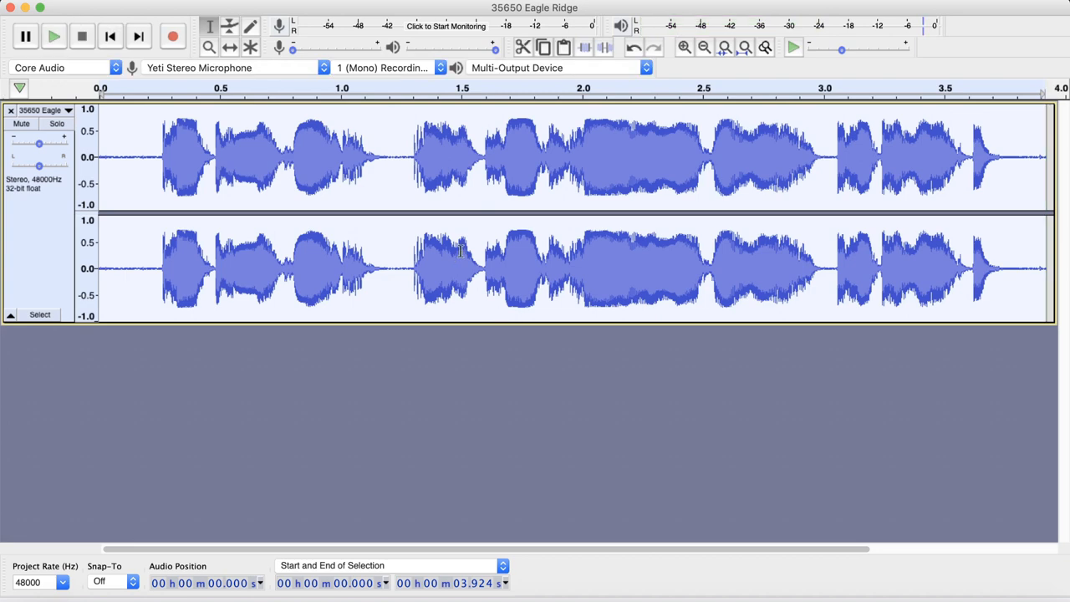
mouse_move(391, 291)
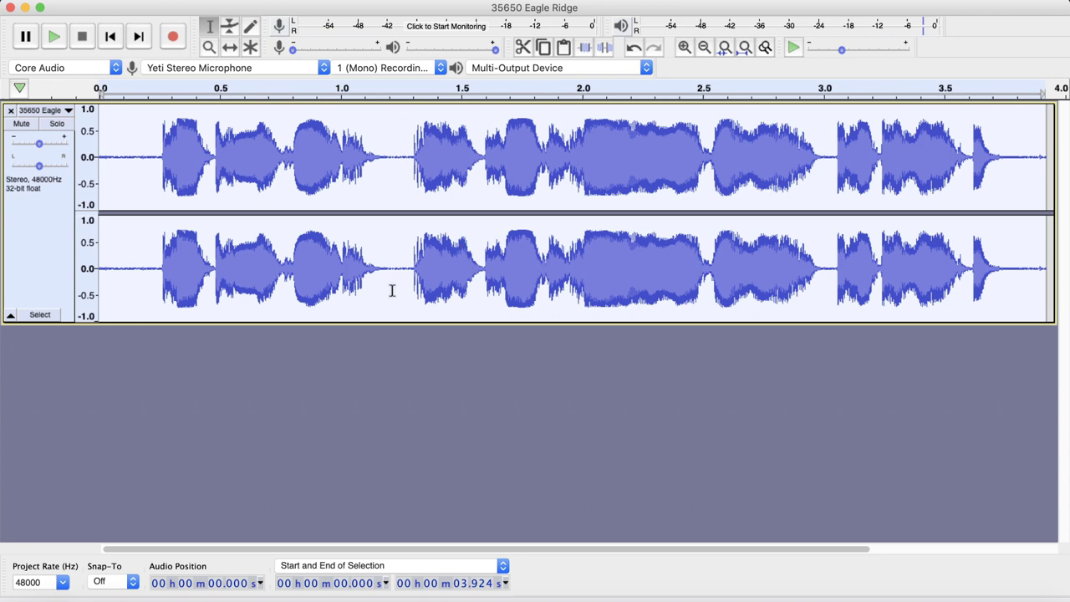
mouse_move(395, 401)
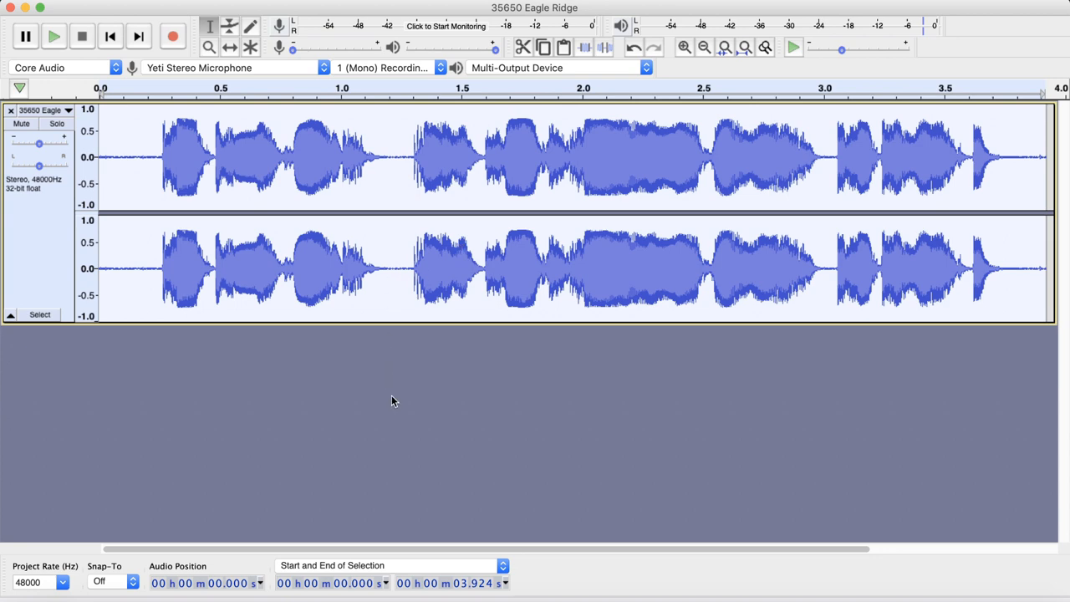
mouse_move(371, 341)
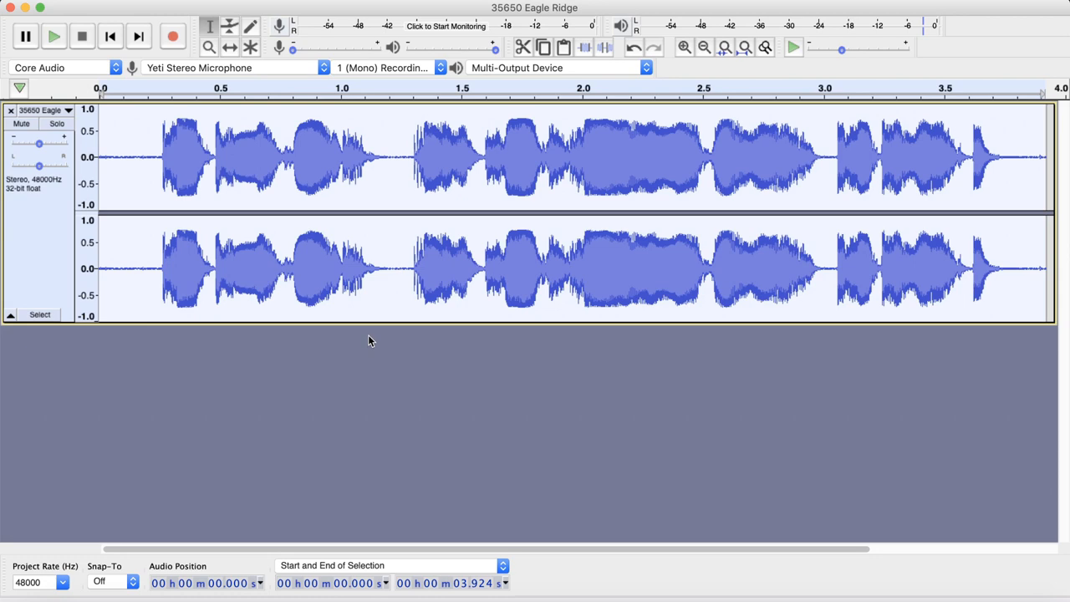
mouse_move(385, 378)
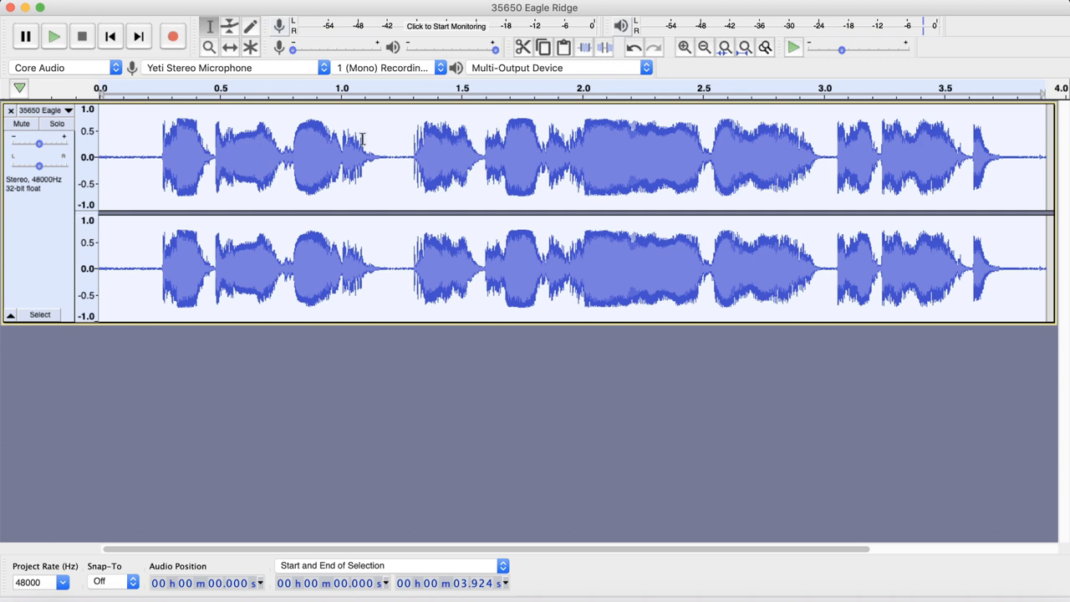
Add a new empty mono track via Tracks > Add New > Mono Track
left_click(368, 4)
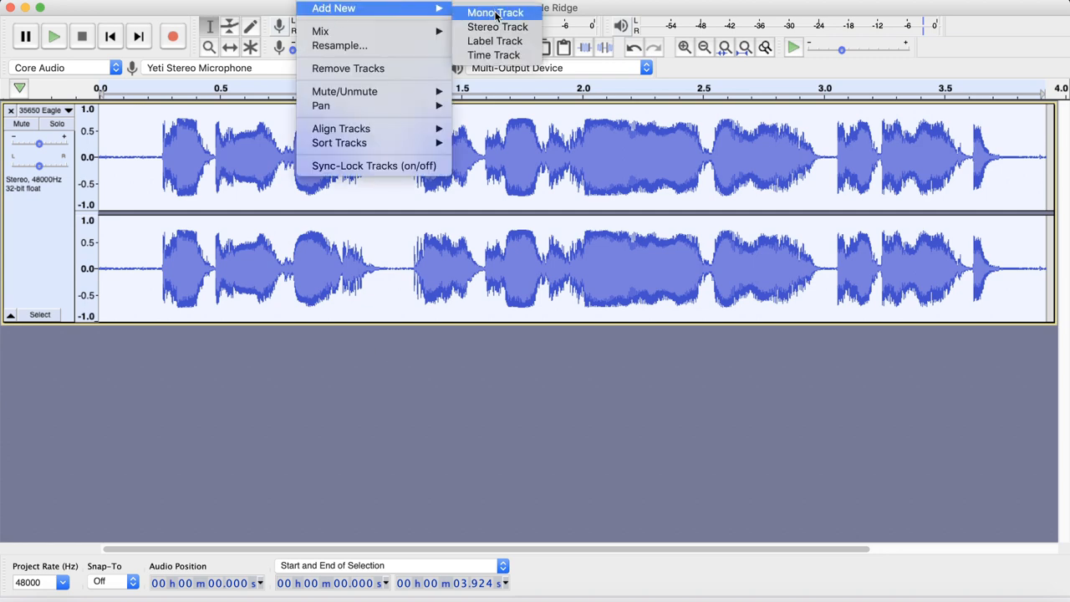
left_click(495, 13)
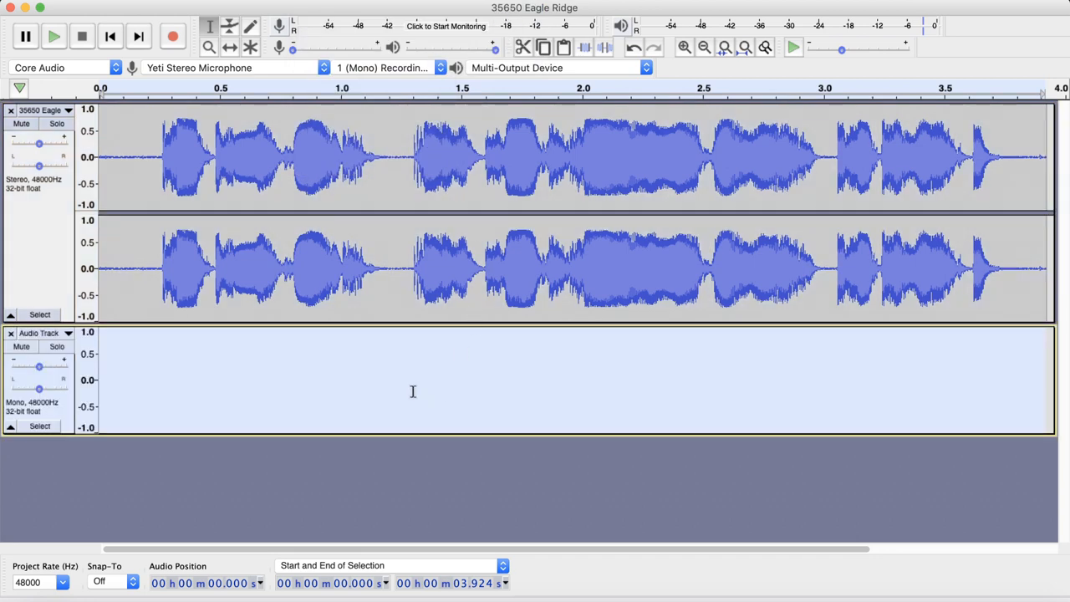
mouse_move(361, 399)
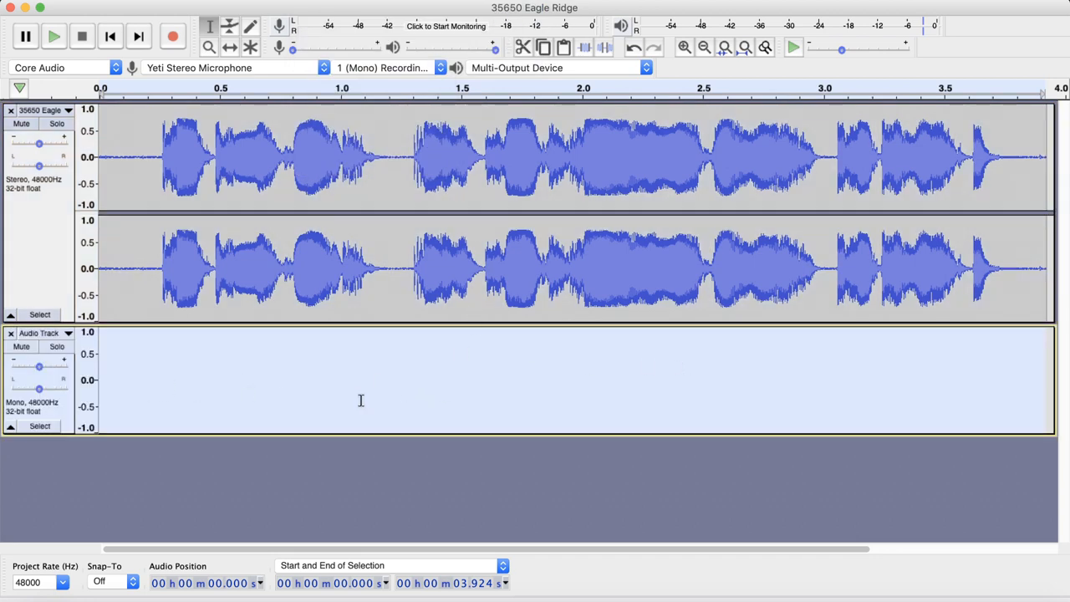
mouse_move(394, 134)
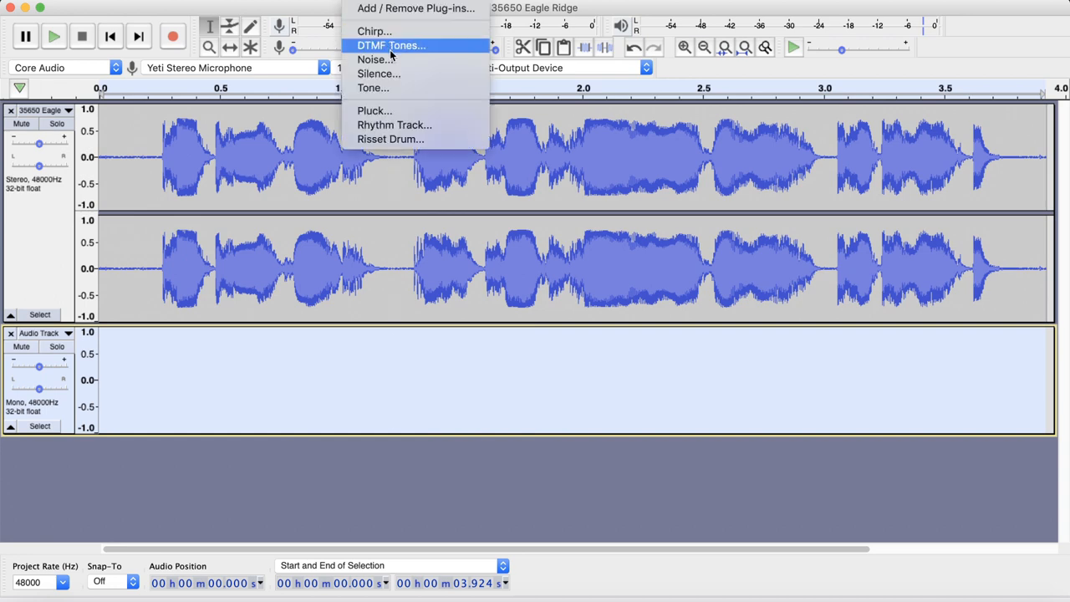
Generate pink noise at amplitude 0.8 into the new mono track via Generate > Noise
left_click(373, 60)
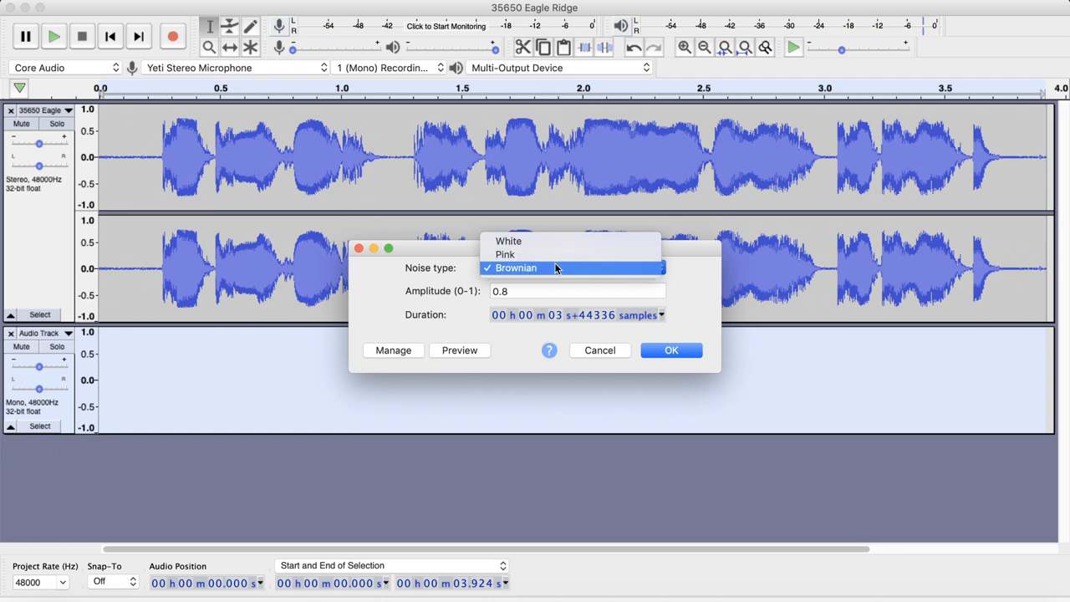
mouse_move(548, 267)
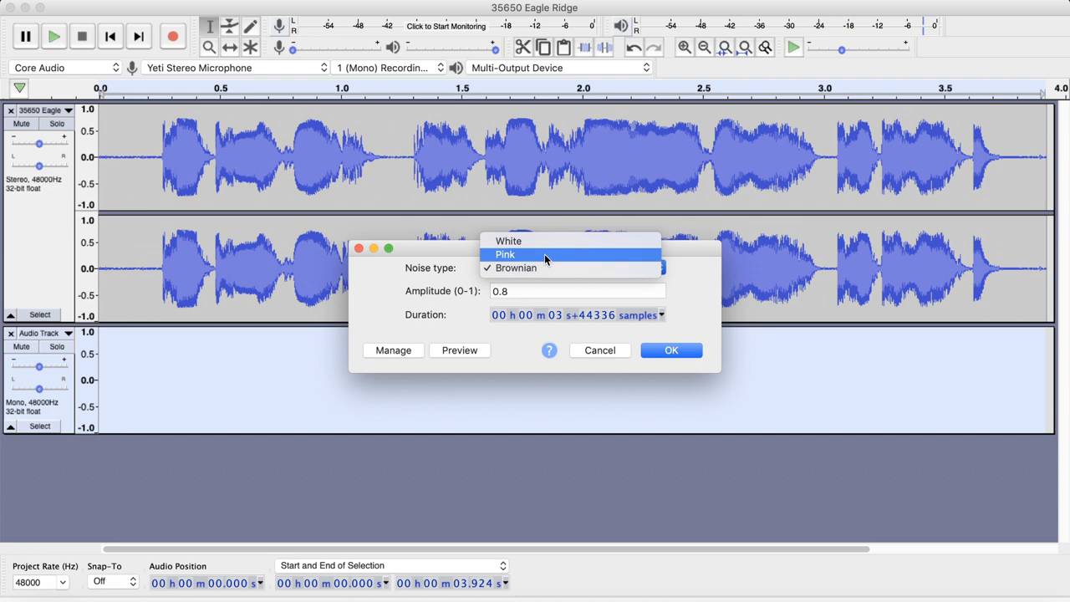
left_click(505, 255)
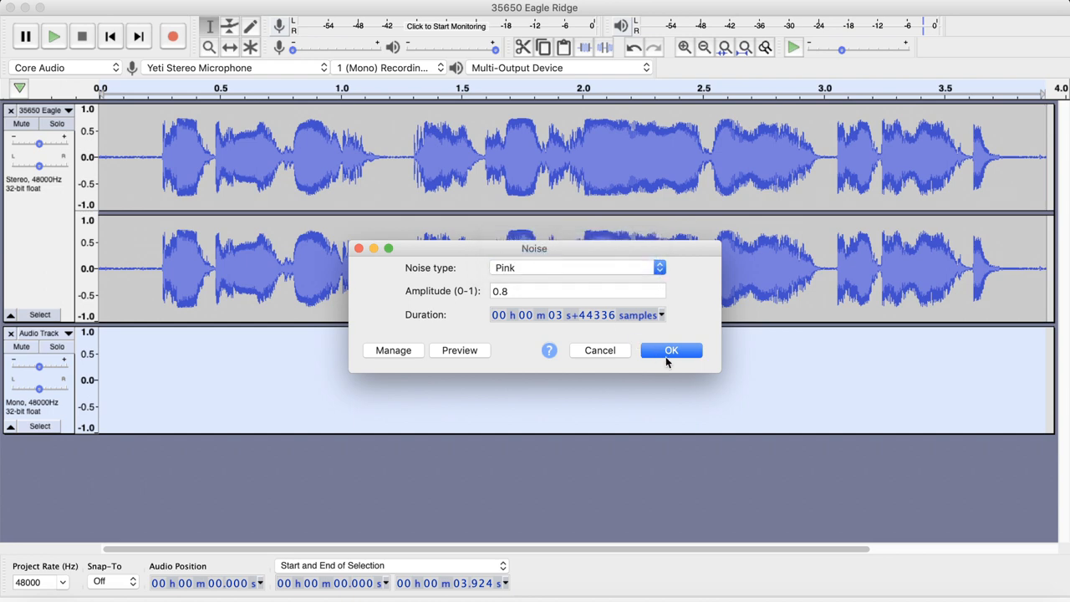
left_click(671, 349)
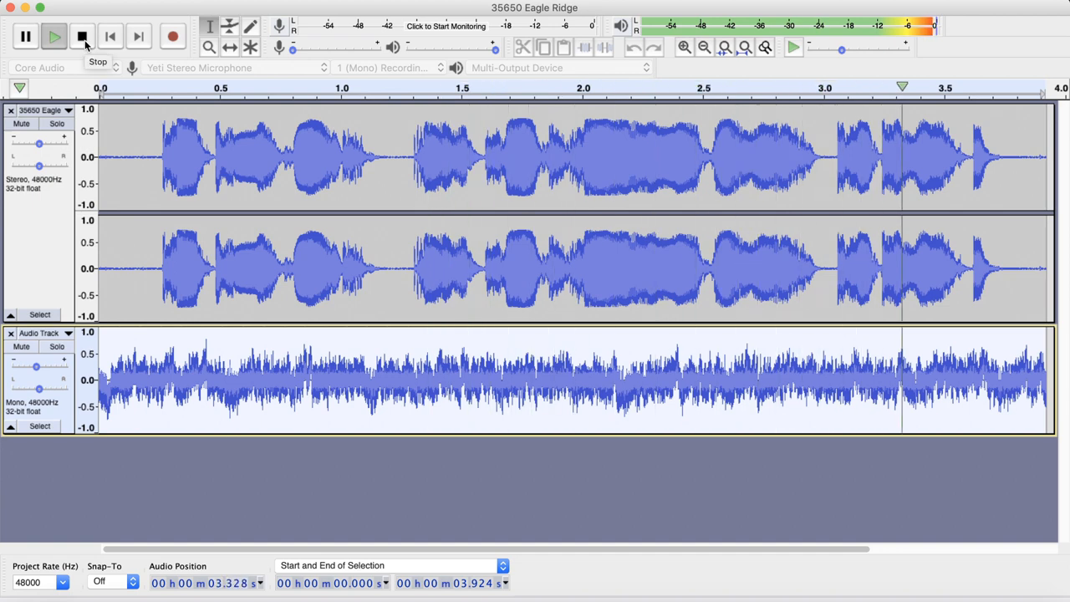
left_click(82, 37)
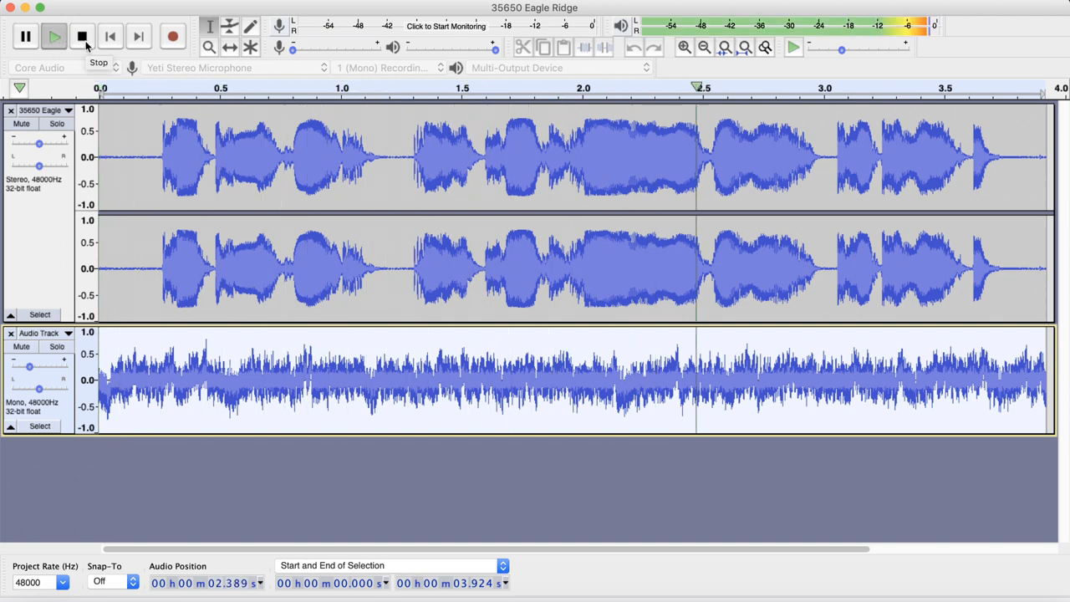
left_click(82, 37)
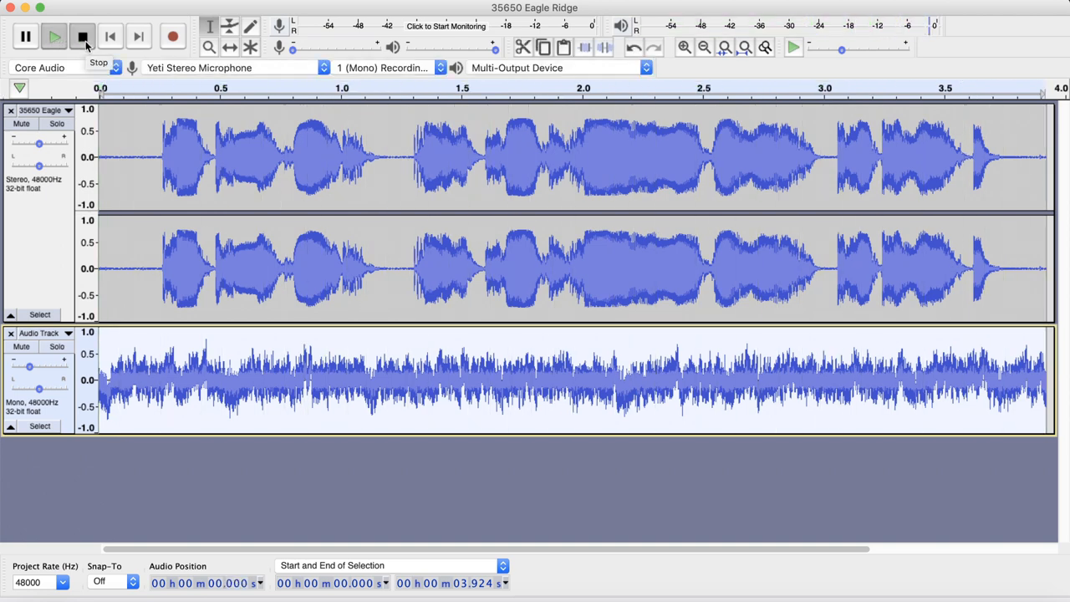